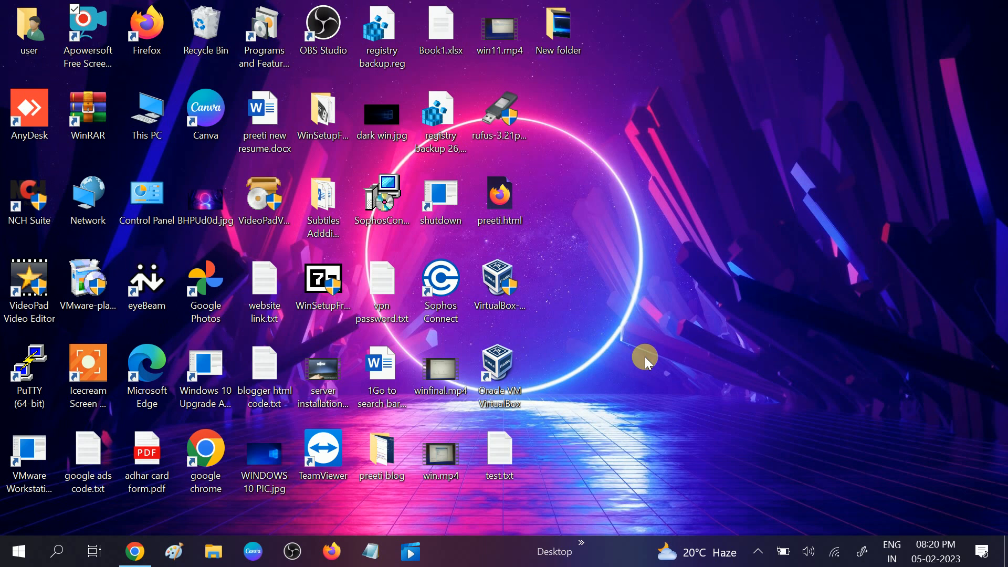
pyautogui.moveTo(598, 195)
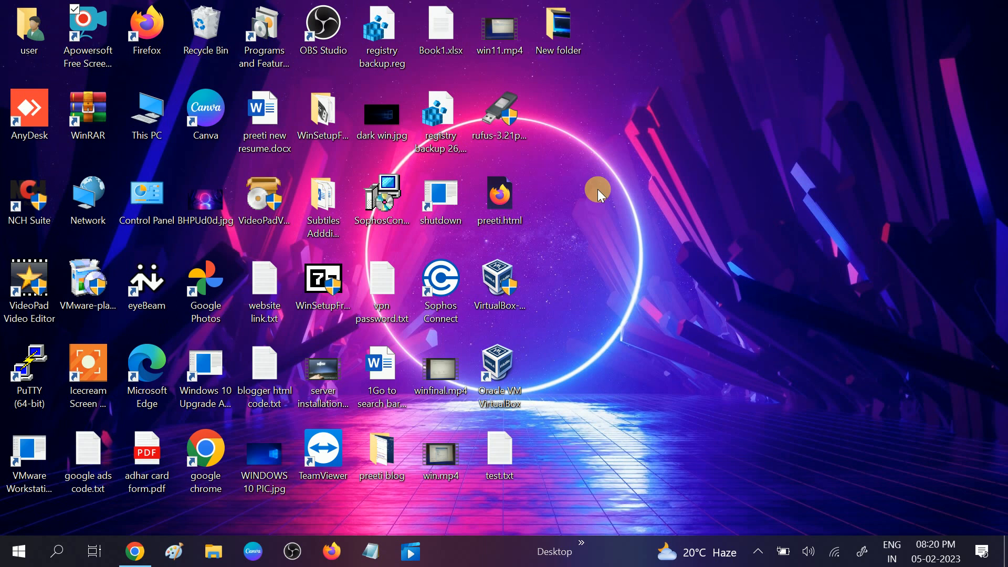
pyautogui.moveTo(608, 207)
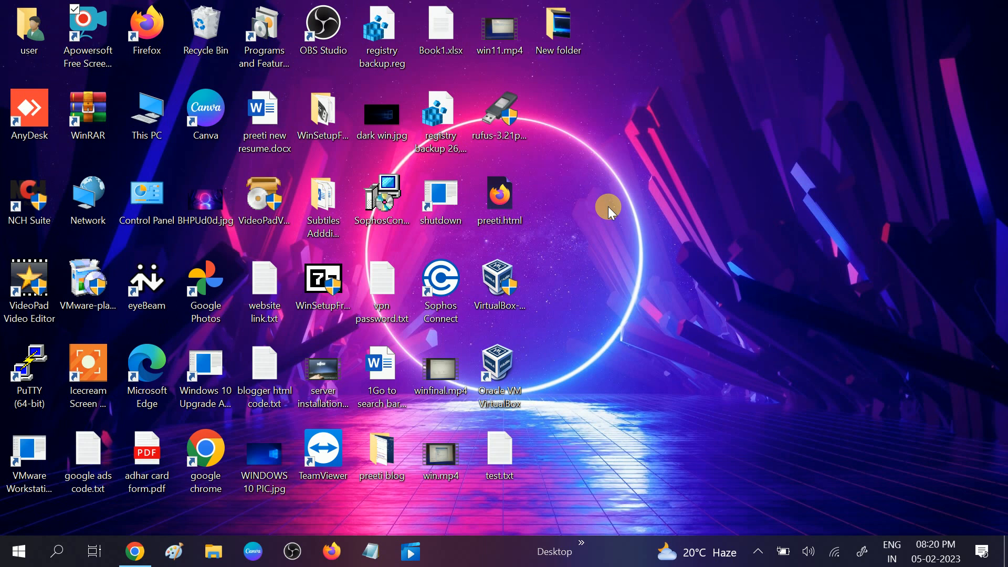
pyautogui.moveTo(643, 295)
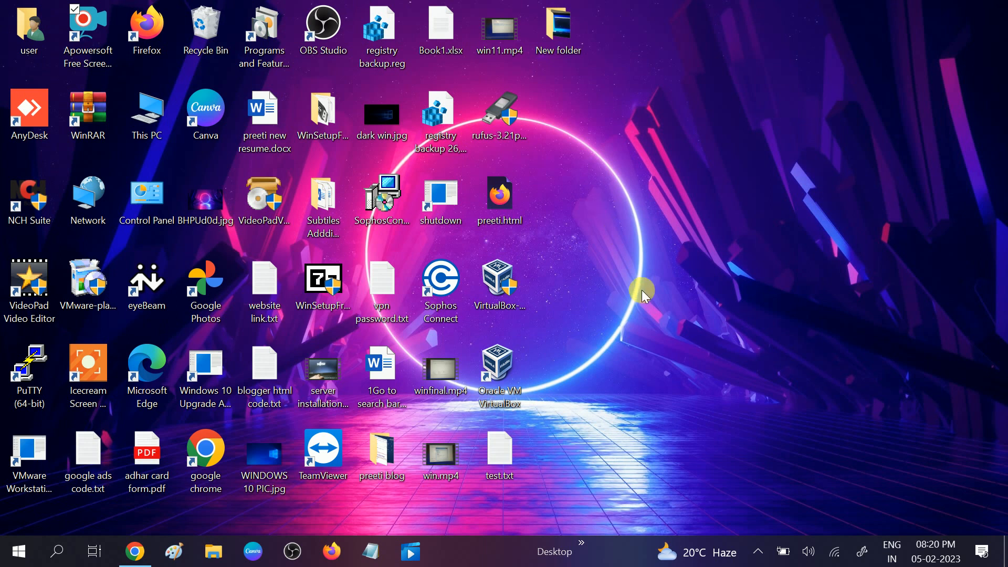
pyautogui.moveTo(614, 234)
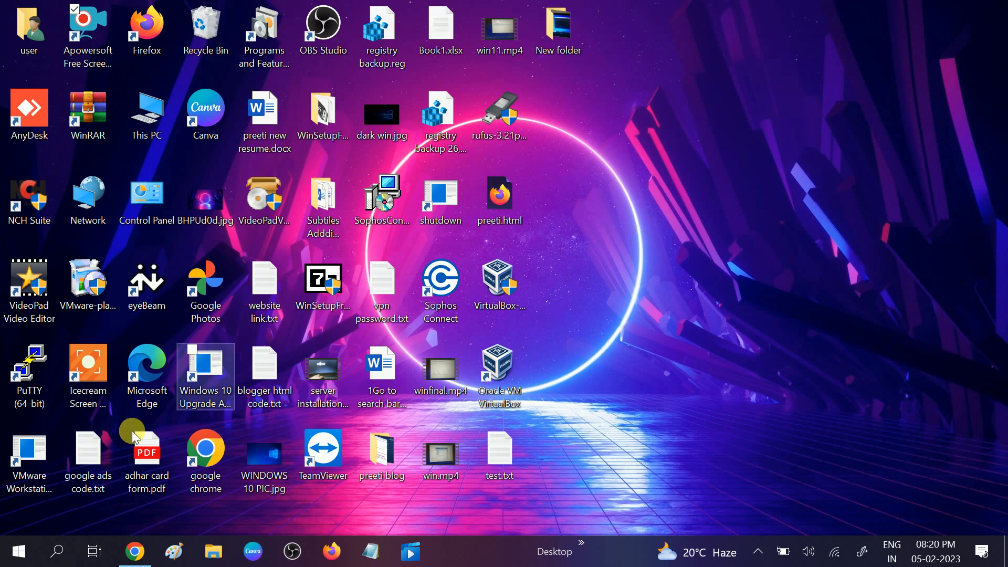
# Step: Search Windows for cmd and right-click the Command Prompt result to show launch options
pyautogui.click(63, 551)
pyautogui.write('cmd')
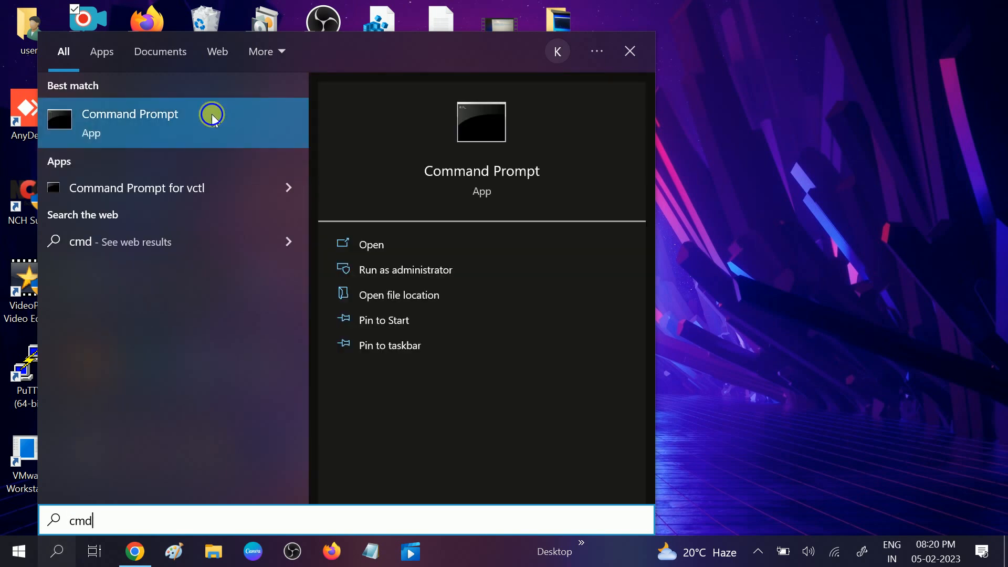
pyautogui.rightClick(130, 122)
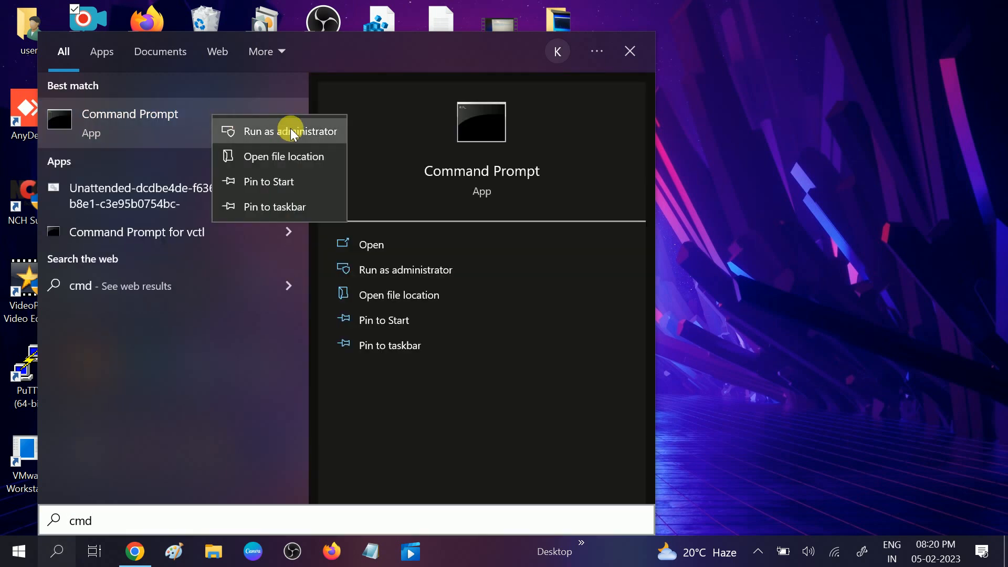
pyautogui.moveTo(260, 132)
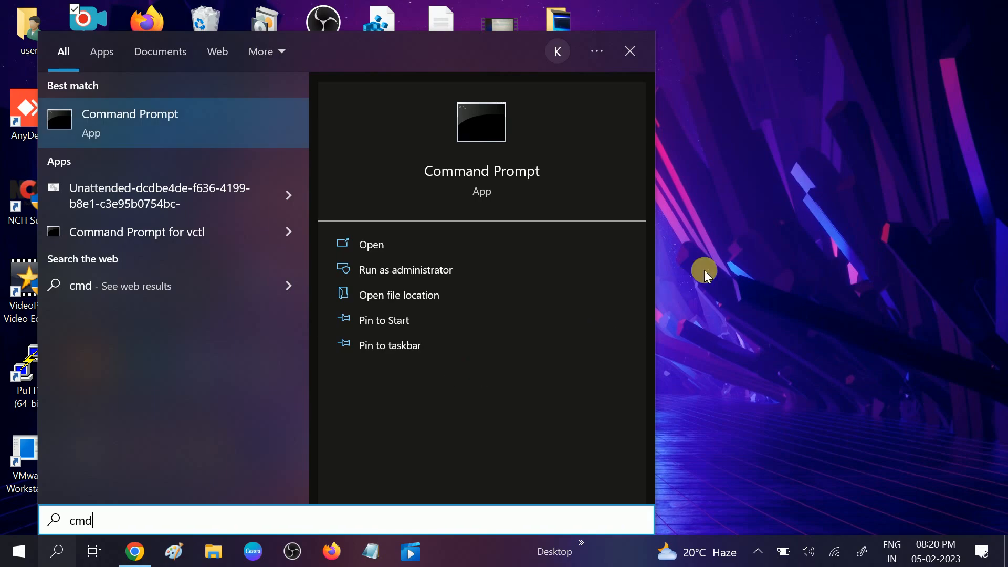
# Step: Run Command Prompt as administrator and start the sfc /scannow system file check
pyautogui.click(405, 269)
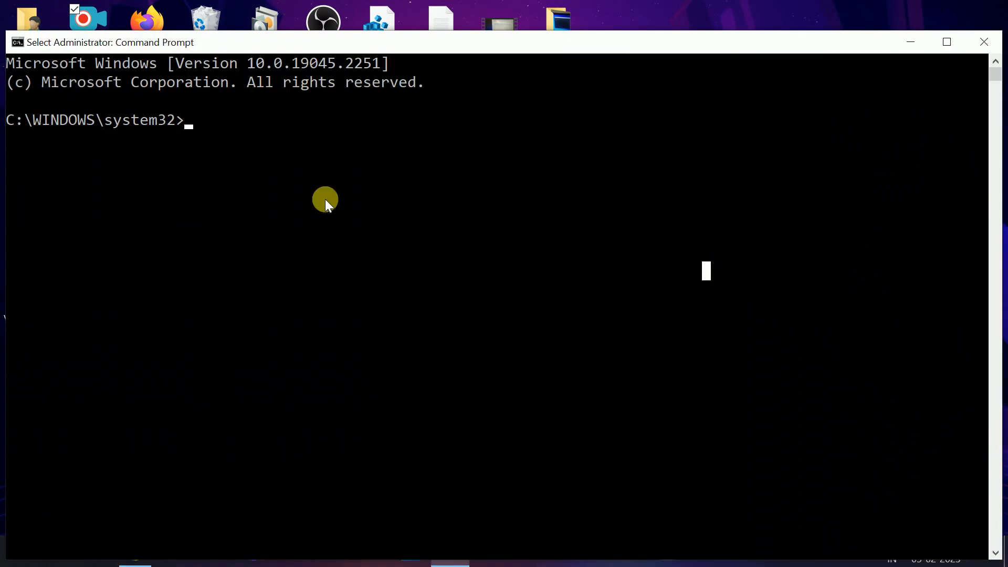
pyautogui.write('sfc')
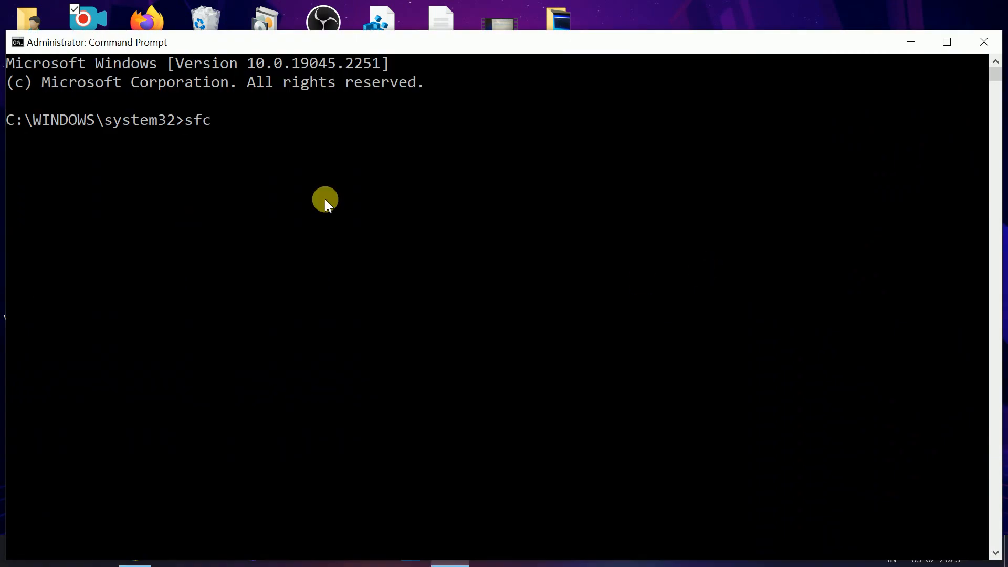
pyautogui.write('/sc')
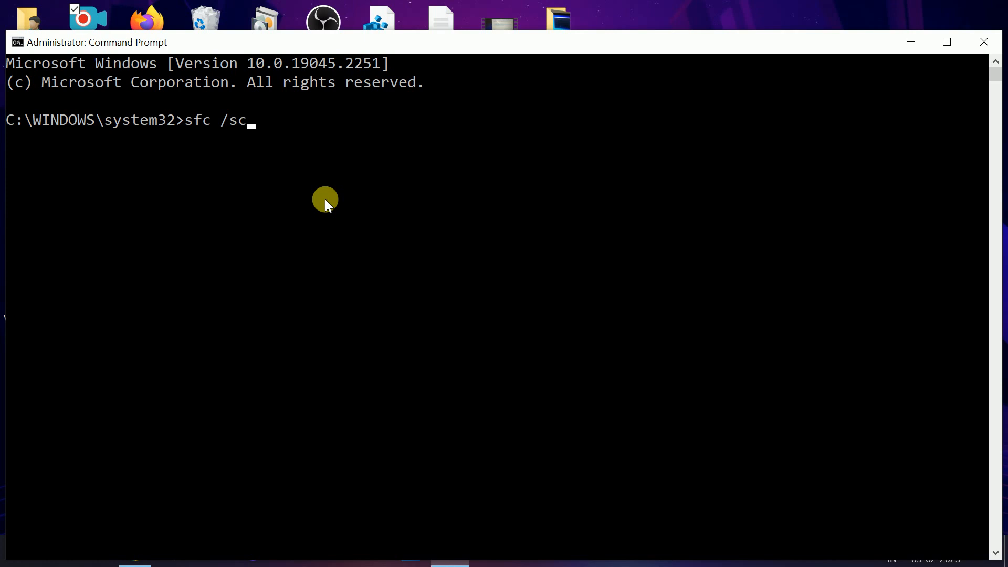
pyautogui.write('anno')
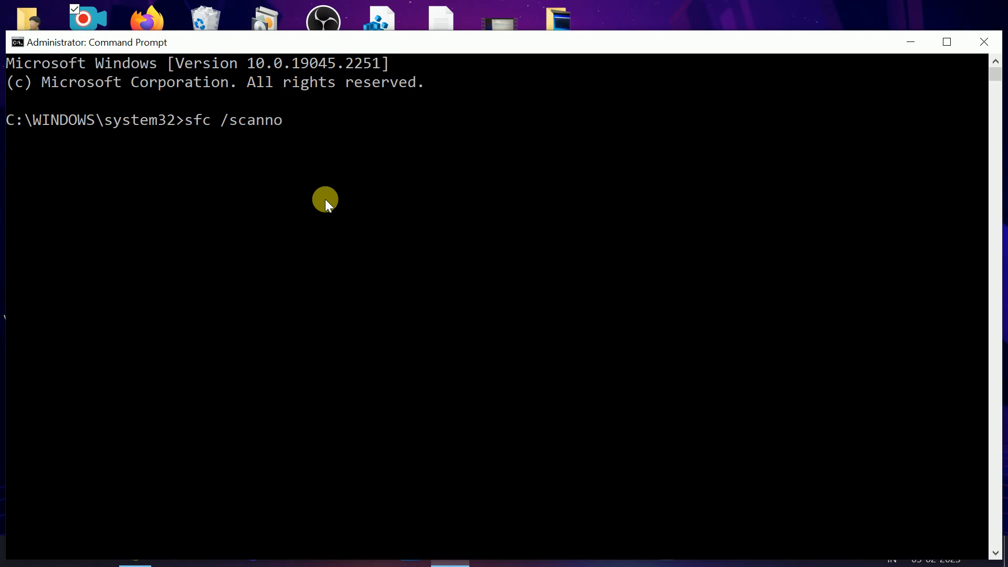
pyautogui.write('w')
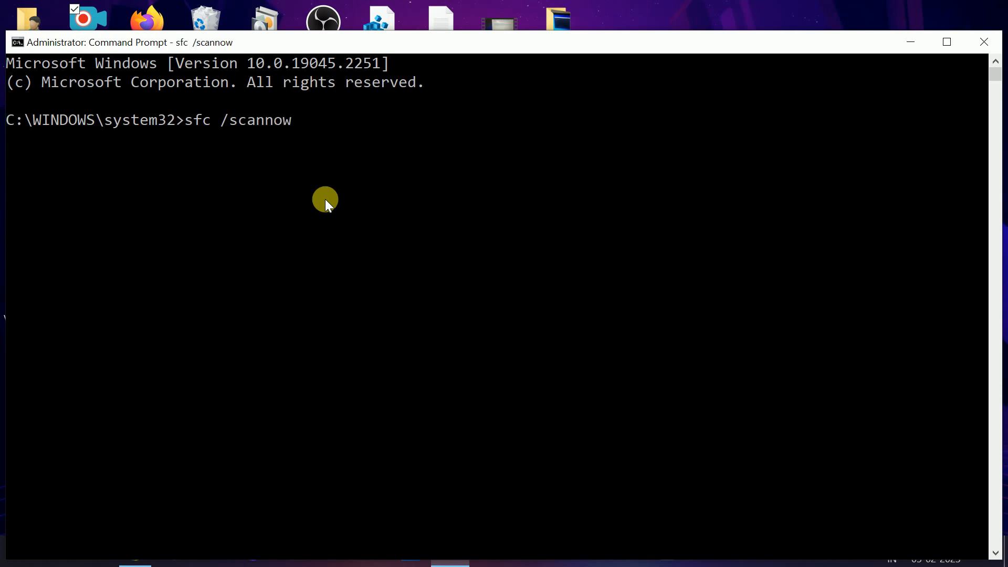
pyautogui.press('Return')
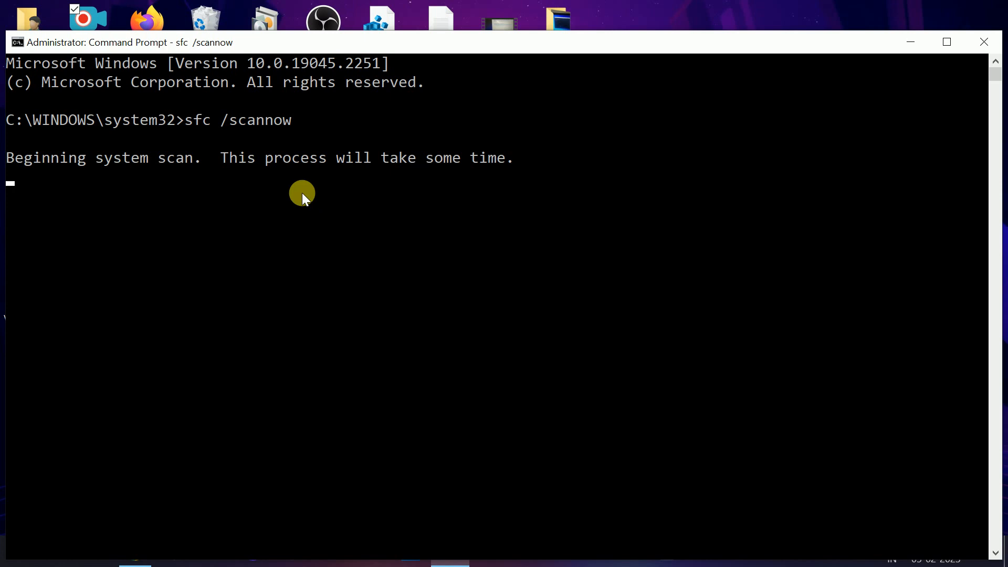
pyautogui.moveTo(144, 218)
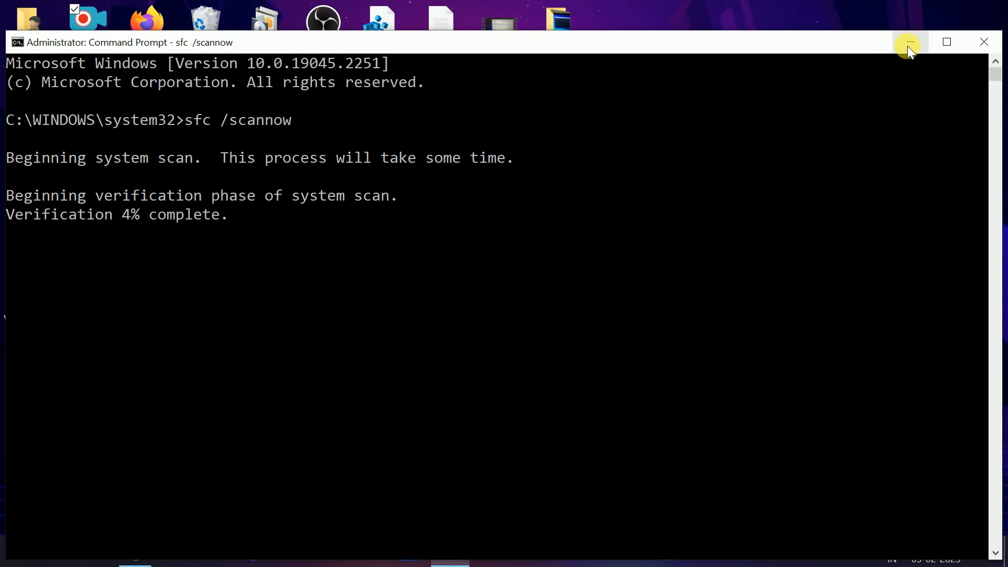
# Step: Check for an Intel(R) HD Graphics 620 driver update; the best driver is already installed
pyautogui.click(909, 42)
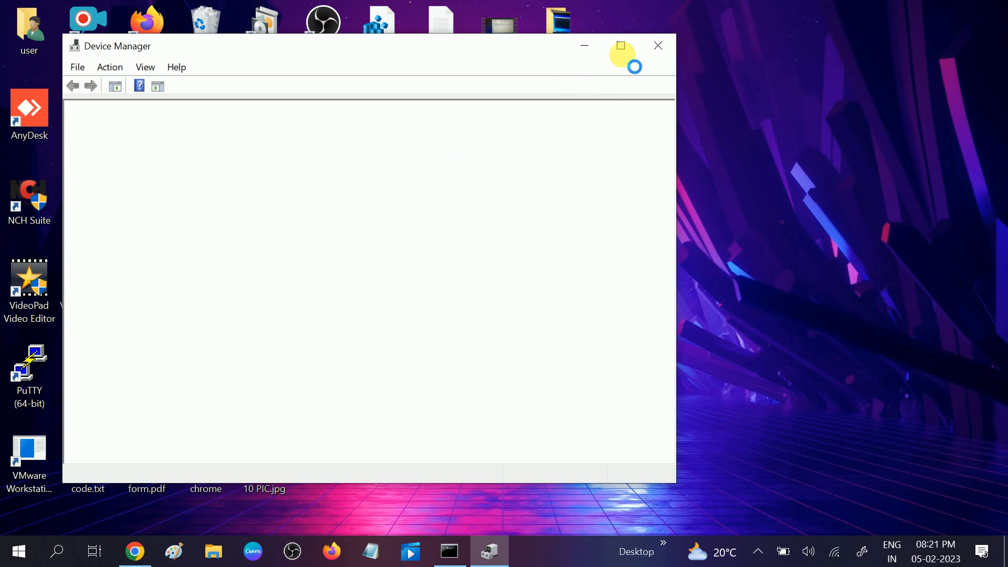
pyautogui.click(620, 46)
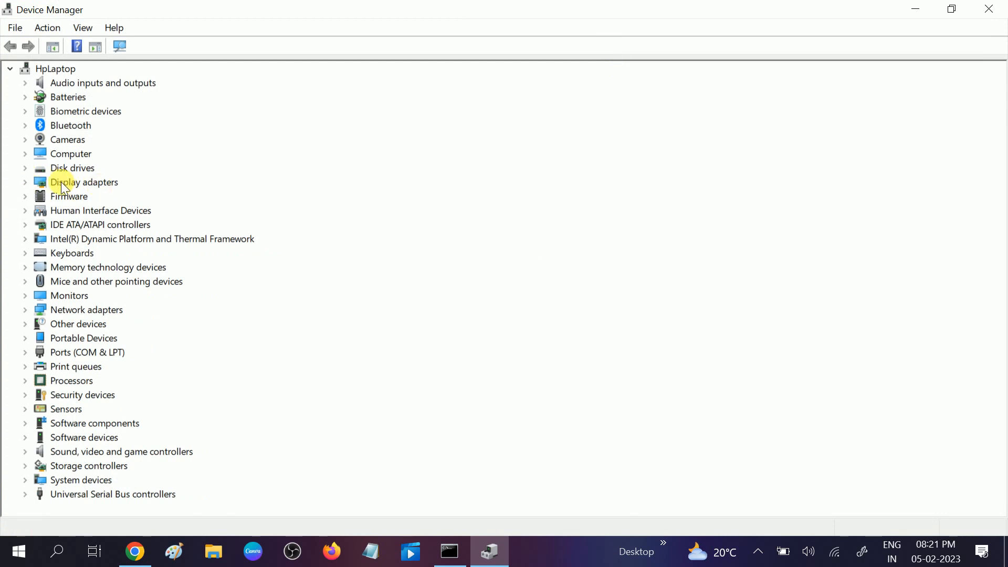
pyautogui.click(25, 182)
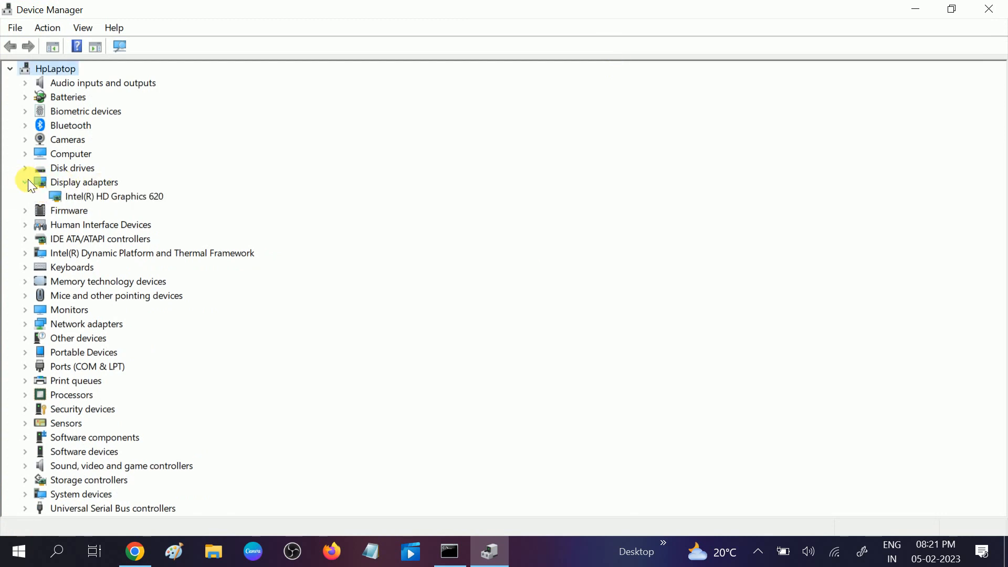
pyautogui.click(106, 196)
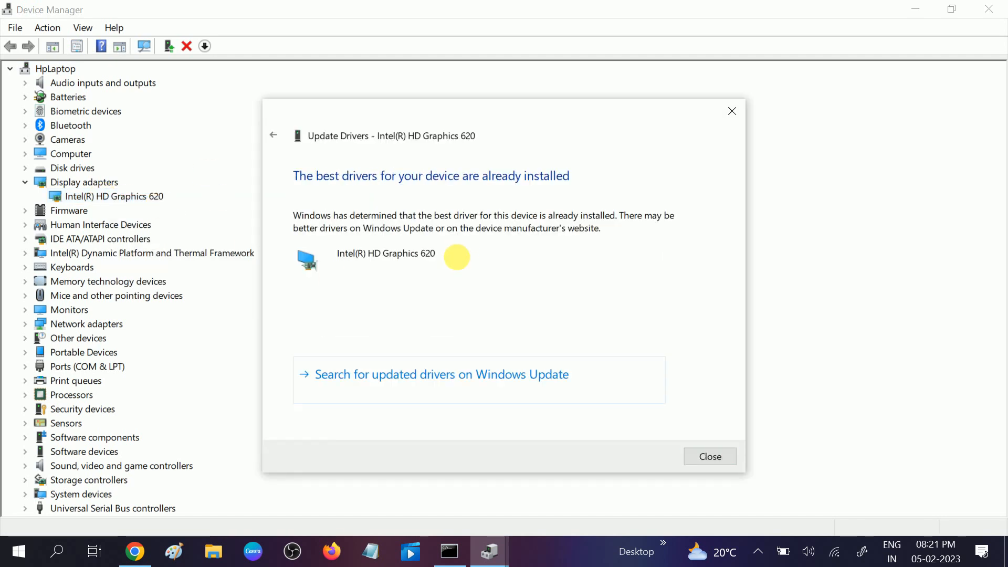
pyautogui.click(710, 456)
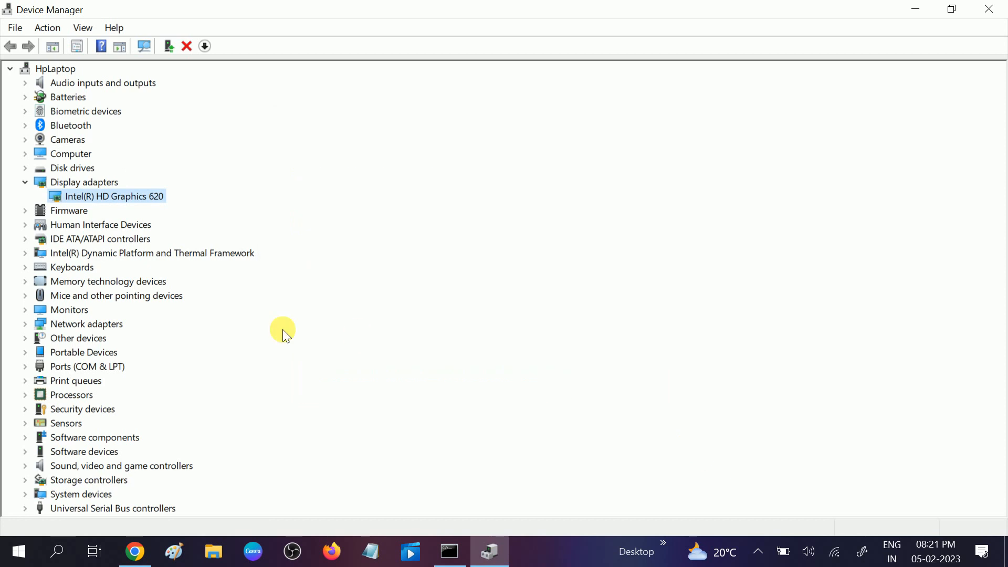
pyautogui.moveTo(43, 247)
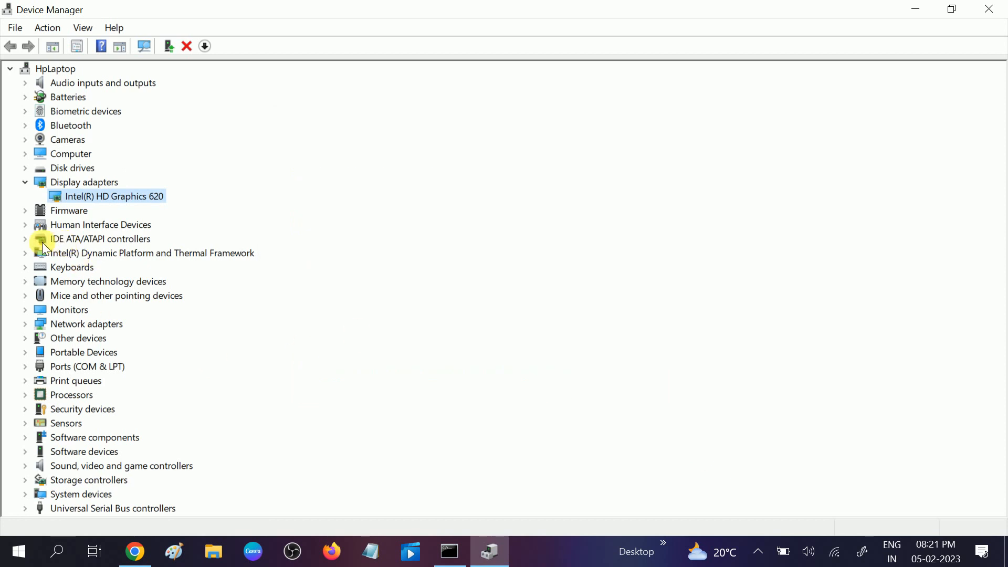
# Step: Check for a SATA AHCI Controller driver update under IDE ATA/ATAPI controllers; it's already current
pyautogui.click(25, 240)
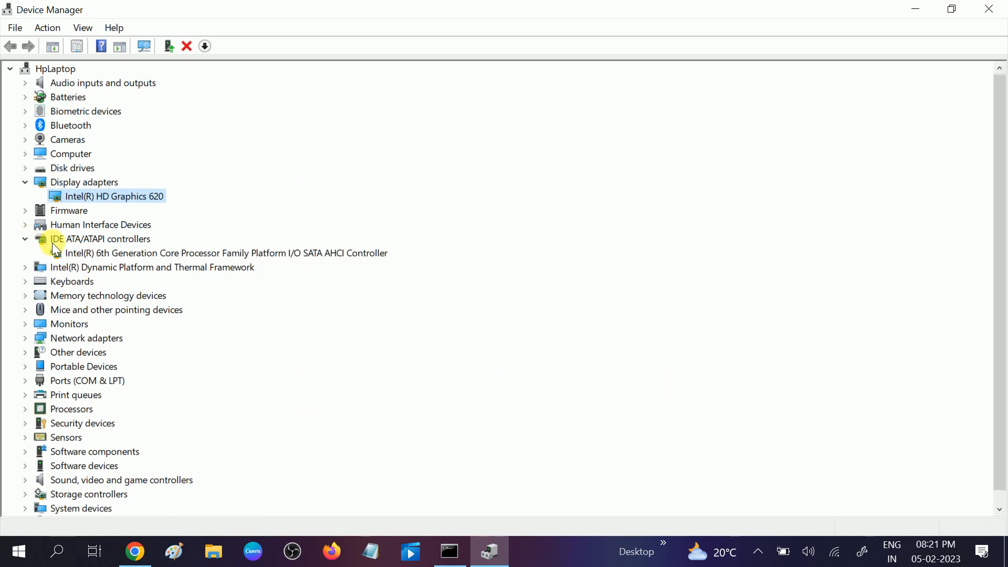
pyautogui.moveTo(136, 258)
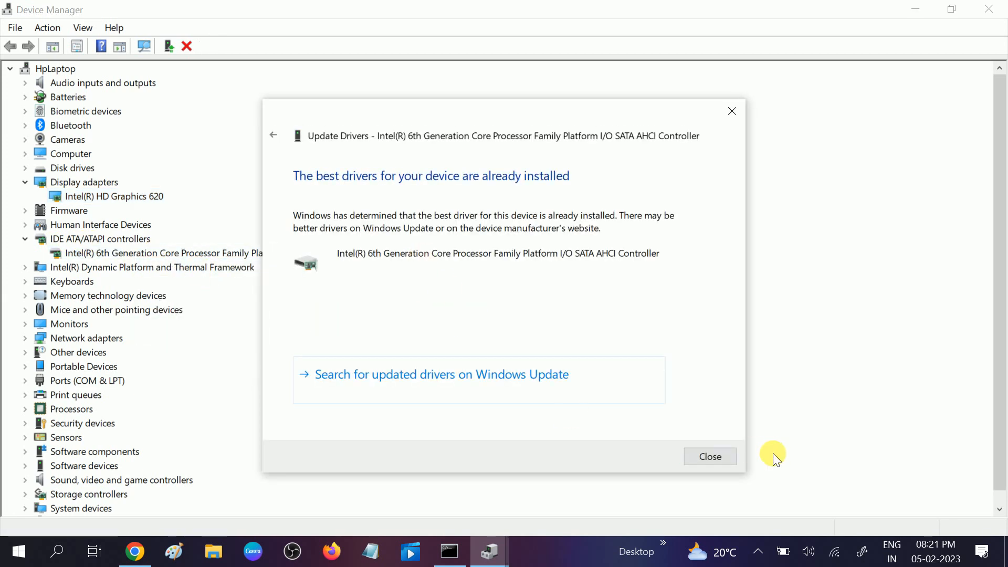
pyautogui.moveTo(332, 187)
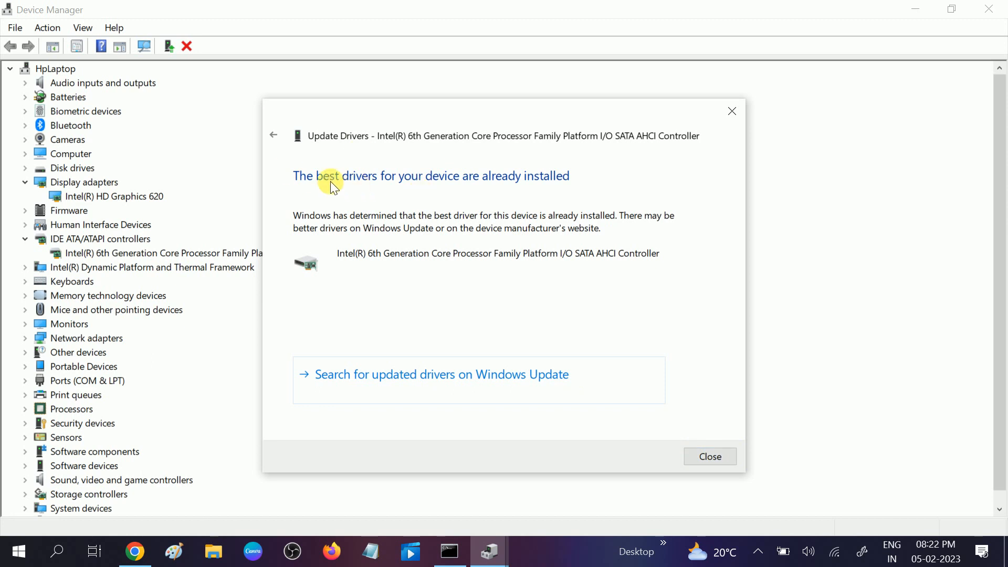
pyautogui.moveTo(549, 159)
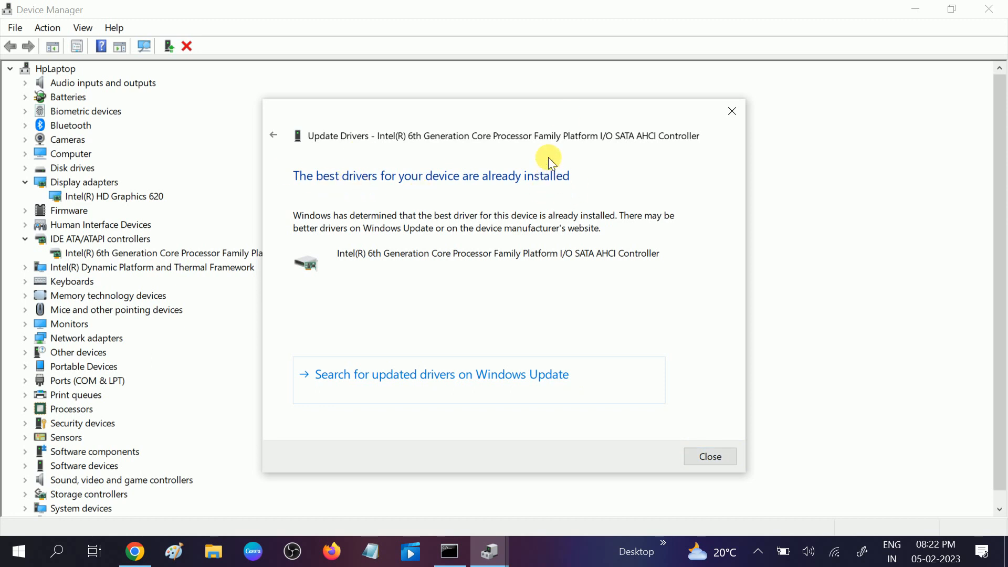
pyautogui.moveTo(709, 456)
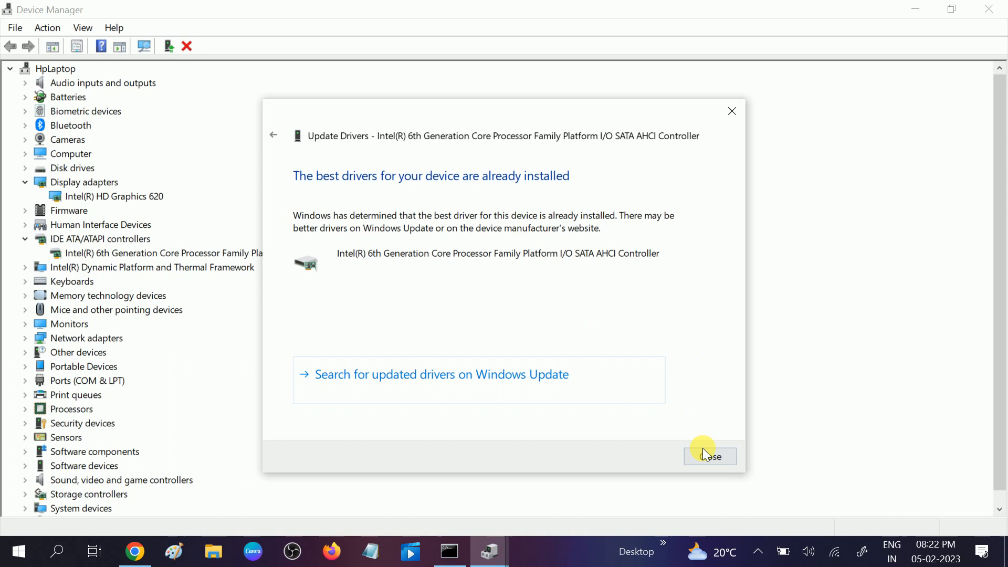
pyautogui.click(710, 456)
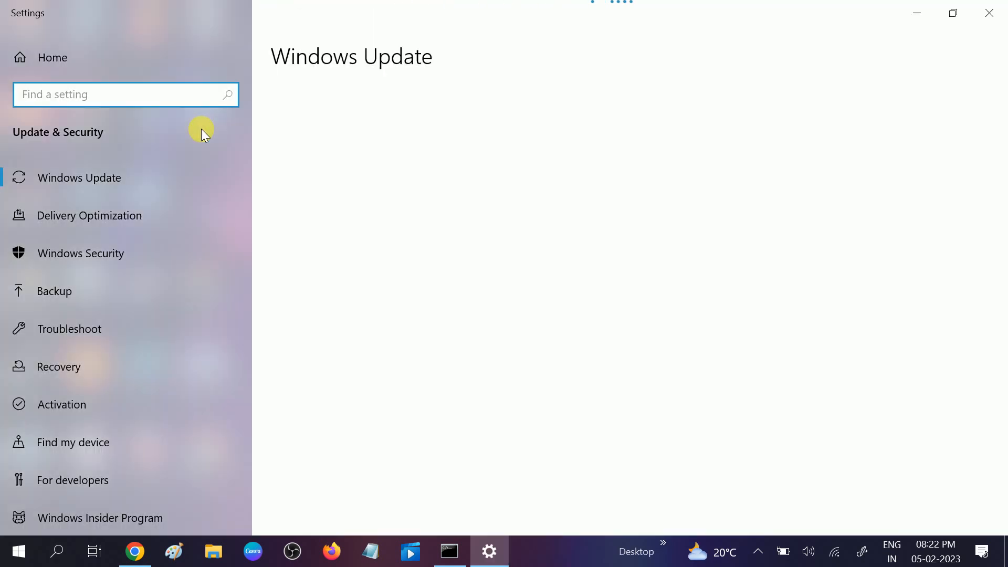
pyautogui.moveTo(246, 160)
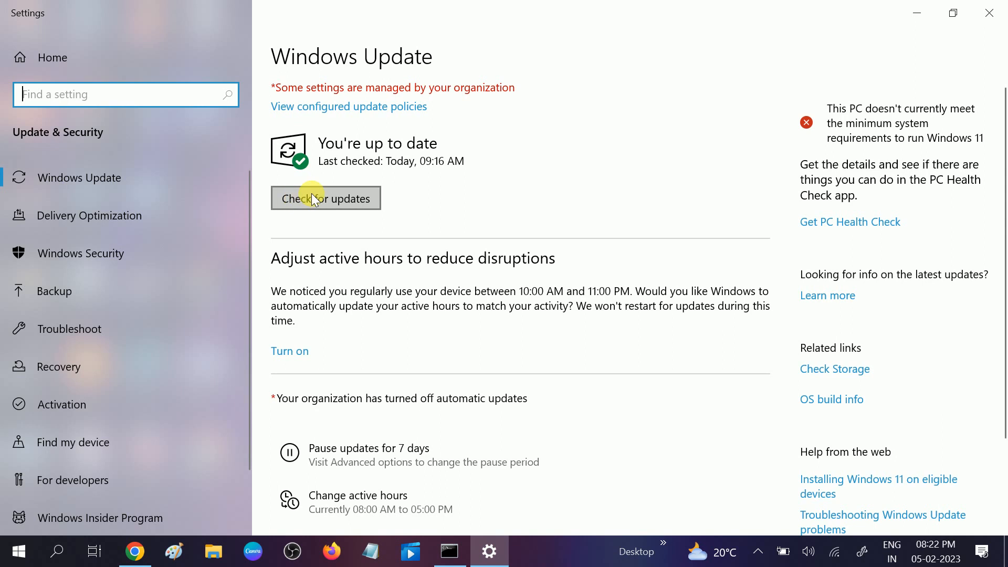
pyautogui.moveTo(447, 149)
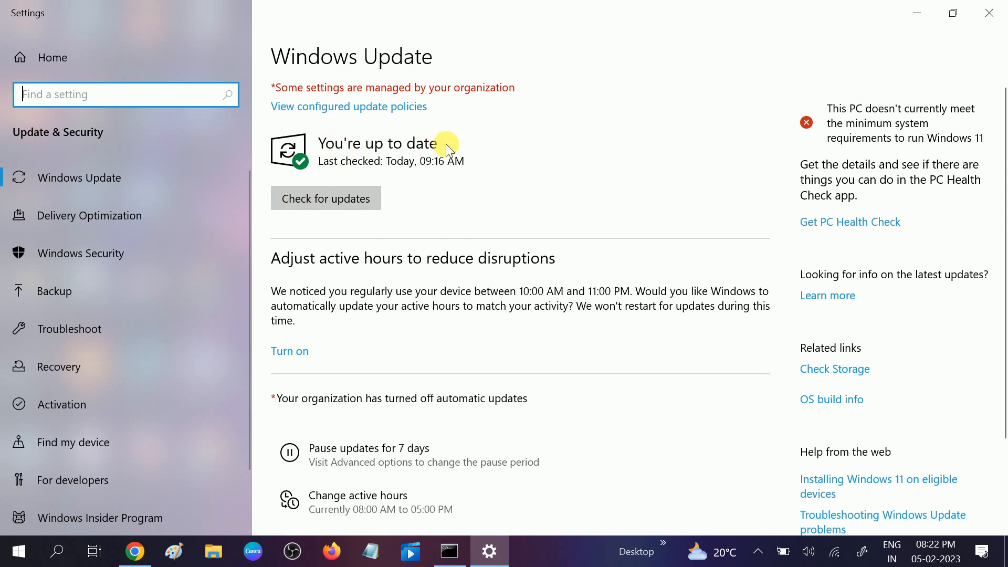
pyautogui.moveTo(415, 205)
pyautogui.write('w')
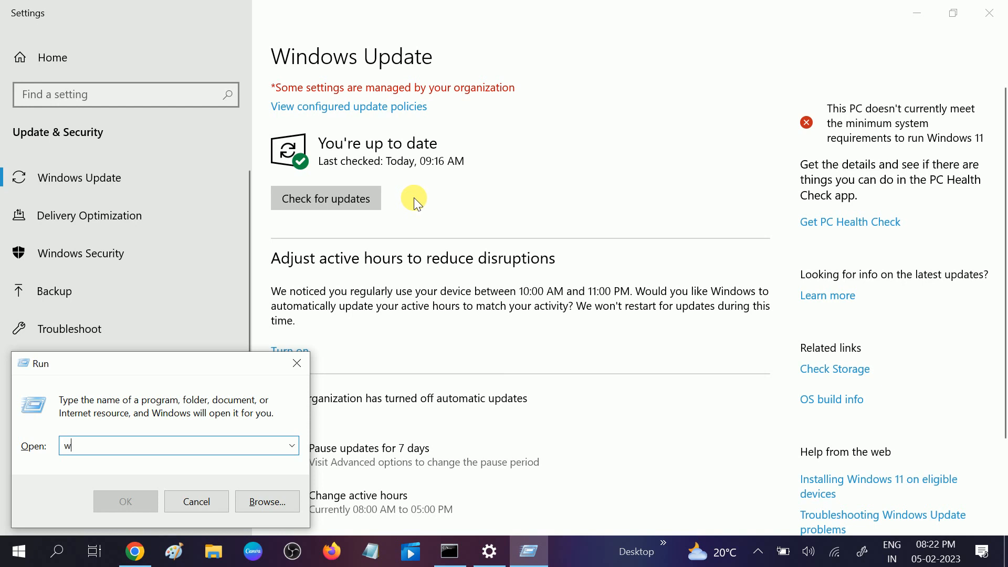
# Step: Run winver to confirm Windows 10 version 22H2, OS Build 19045.2251, then close it
pyautogui.write('inve')
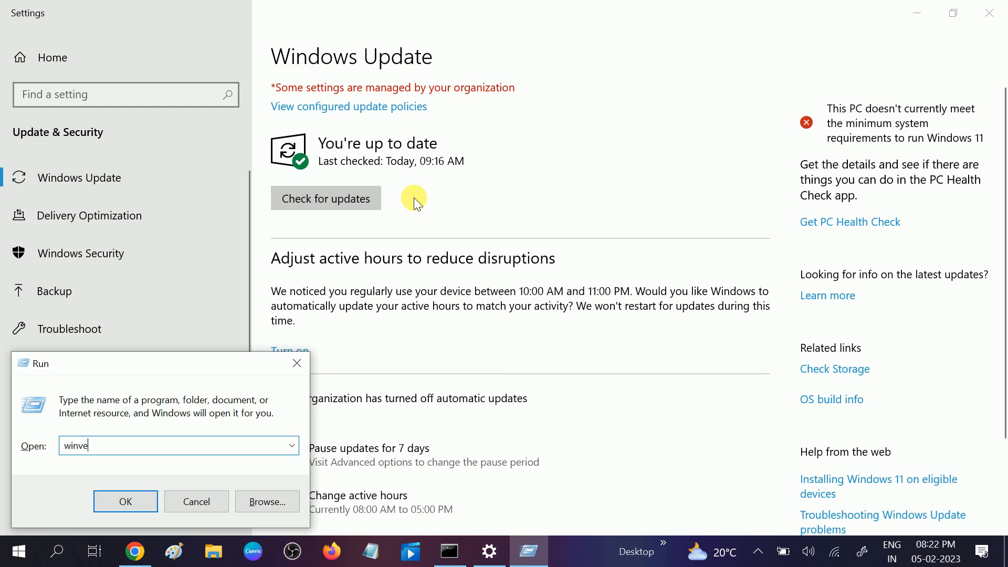
pyautogui.write('r')
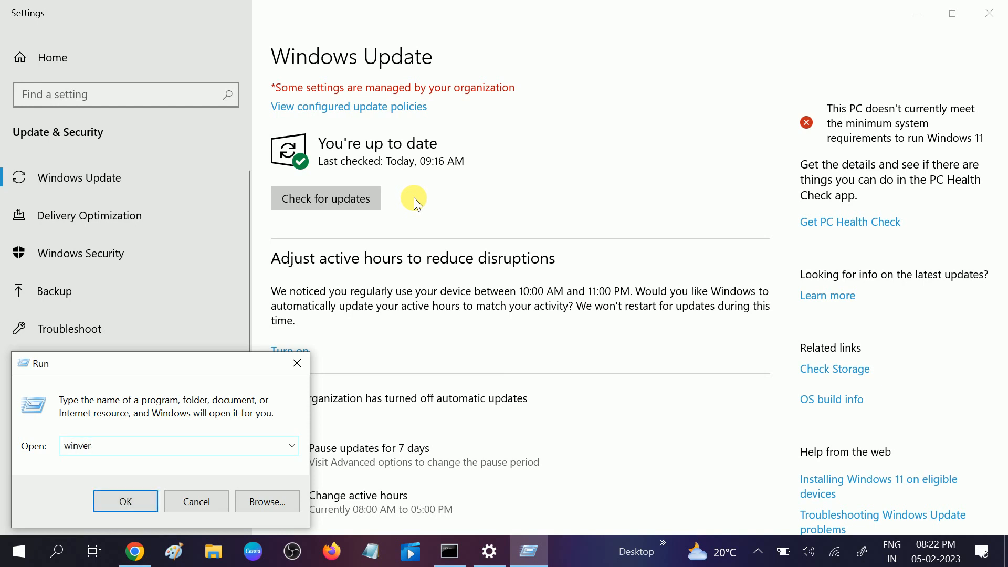
pyautogui.click(125, 501)
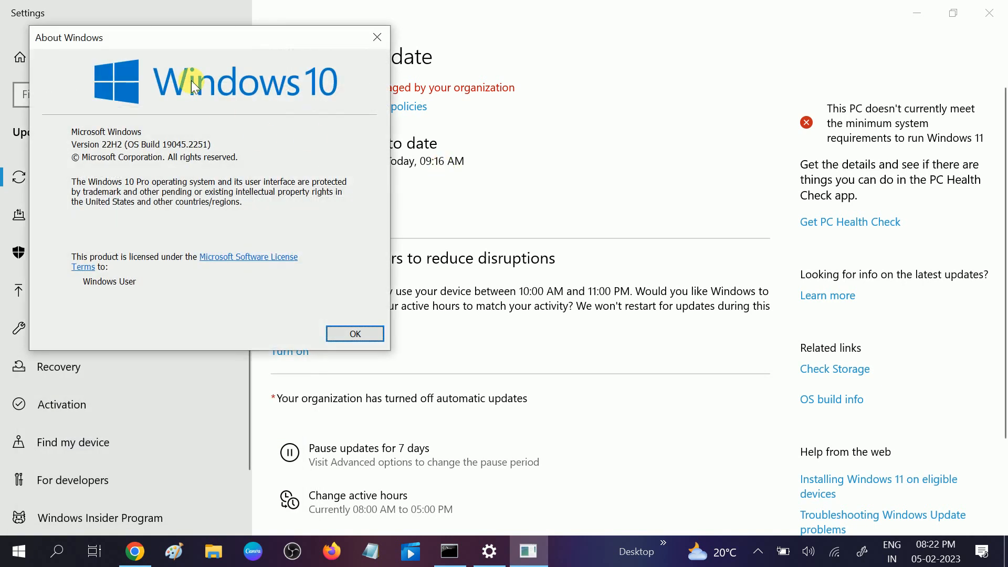
pyautogui.moveTo(402, 104)
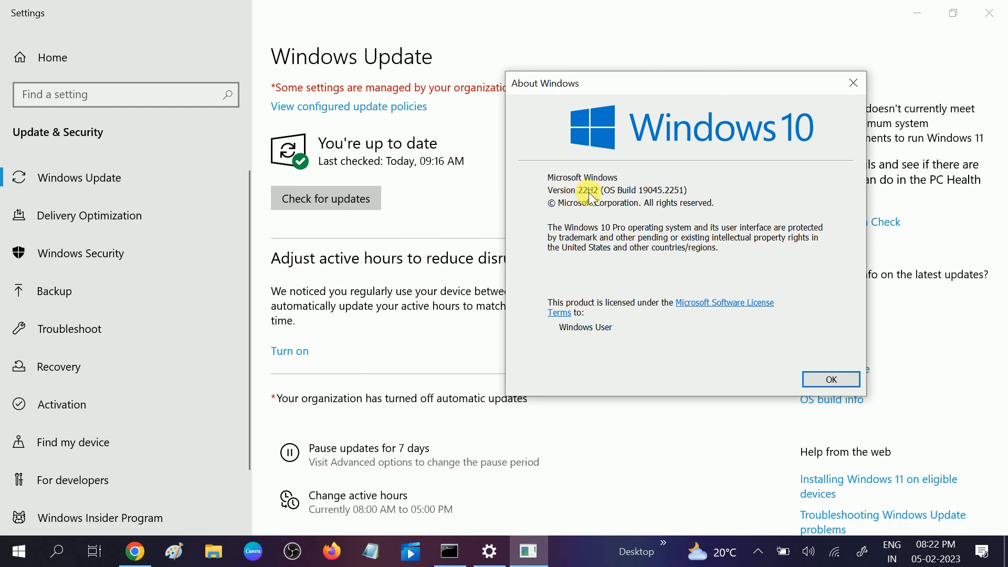
pyautogui.moveTo(602, 207)
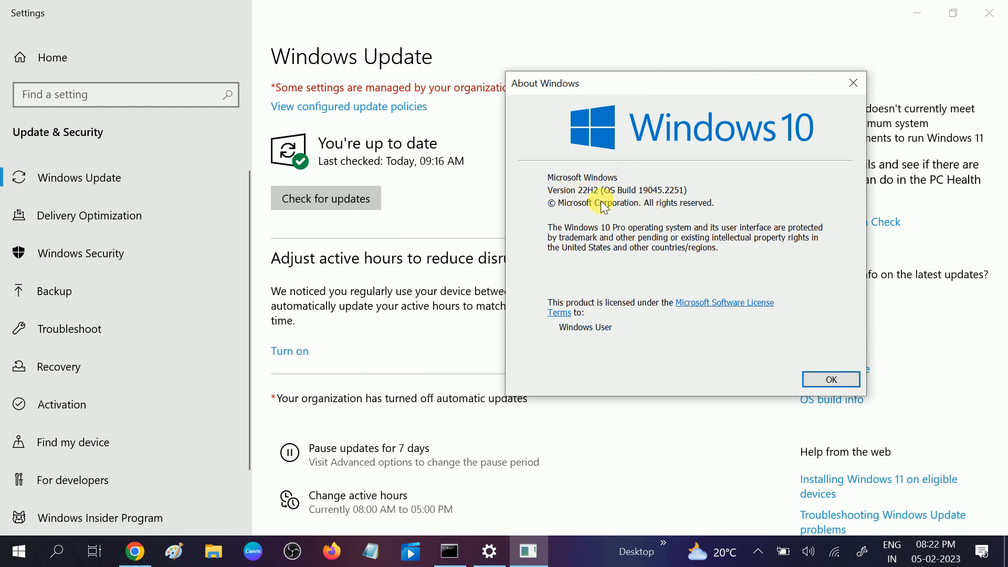
pyautogui.moveTo(564, 194)
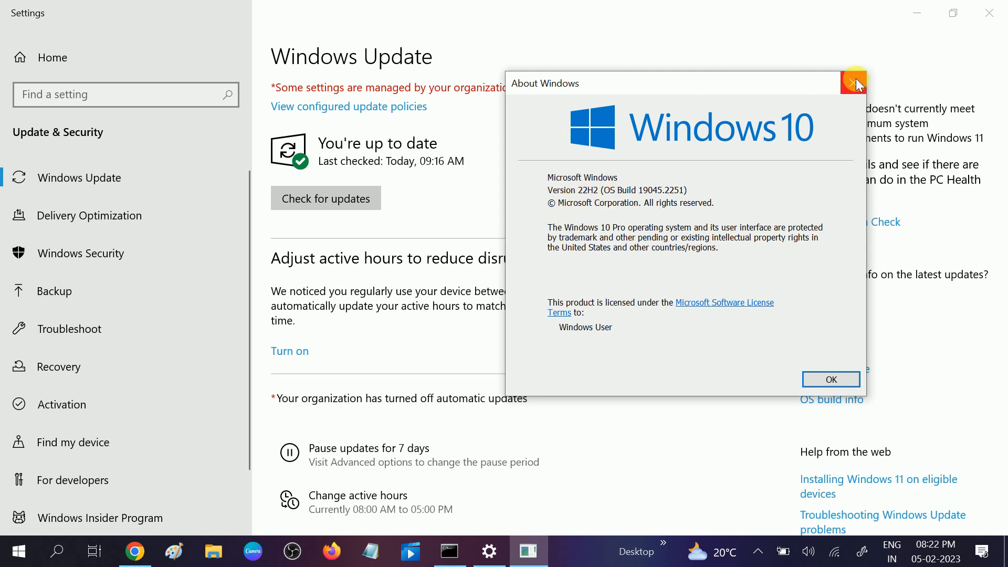
pyautogui.moveTo(666, 159)
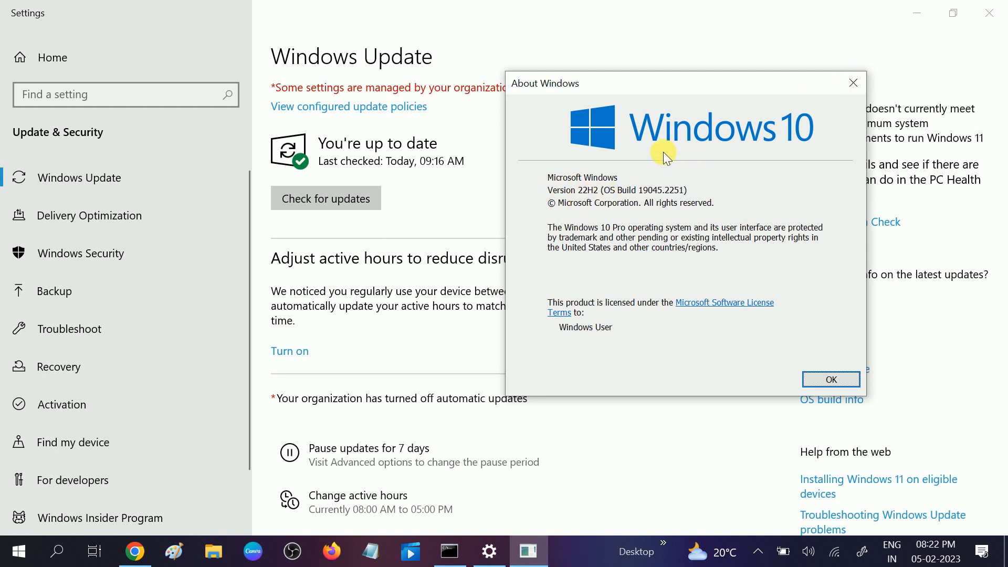
pyautogui.moveTo(853, 82)
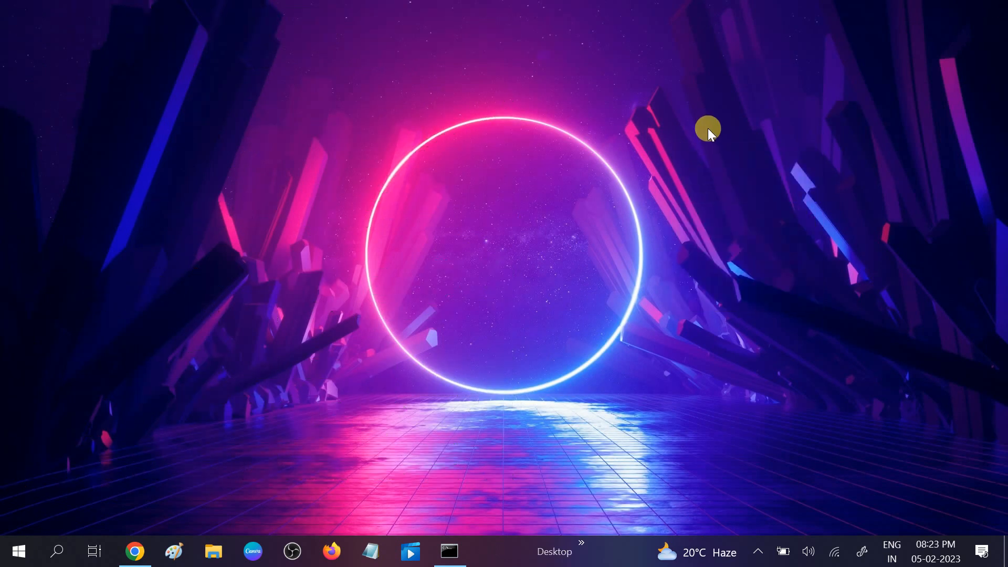
pyautogui.moveTo(740, 181)
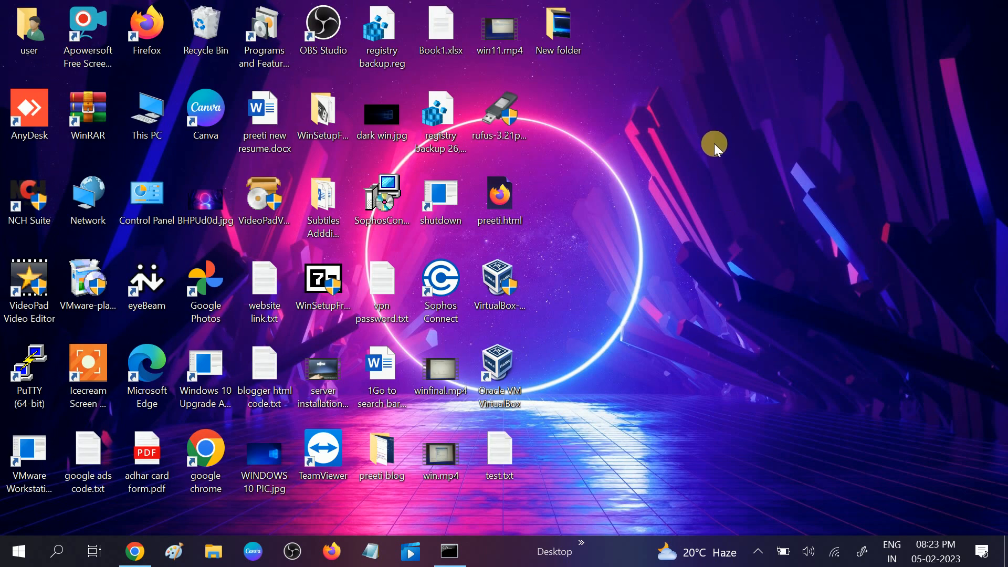
pyautogui.moveTo(706, 157)
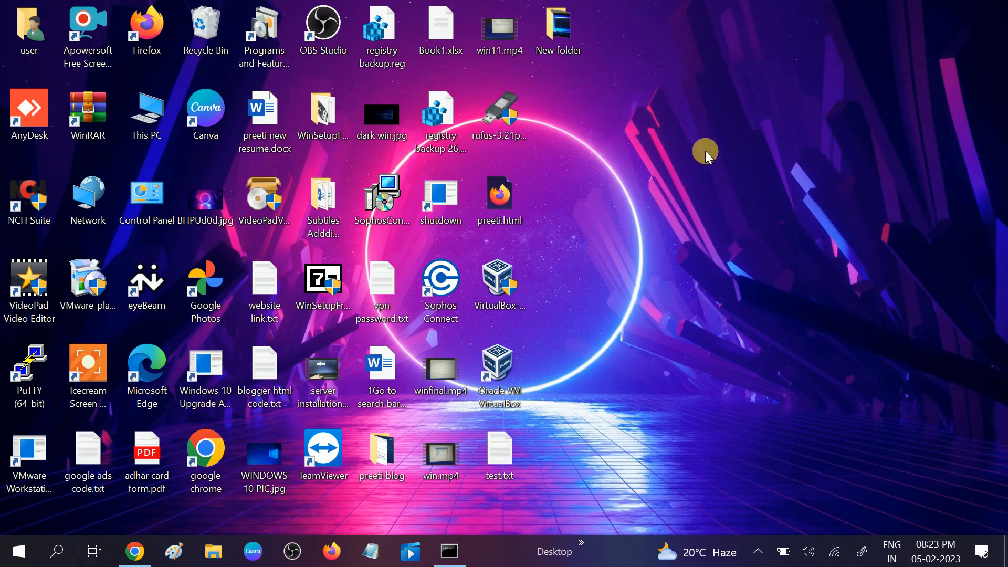
pyautogui.moveTo(187, 243)
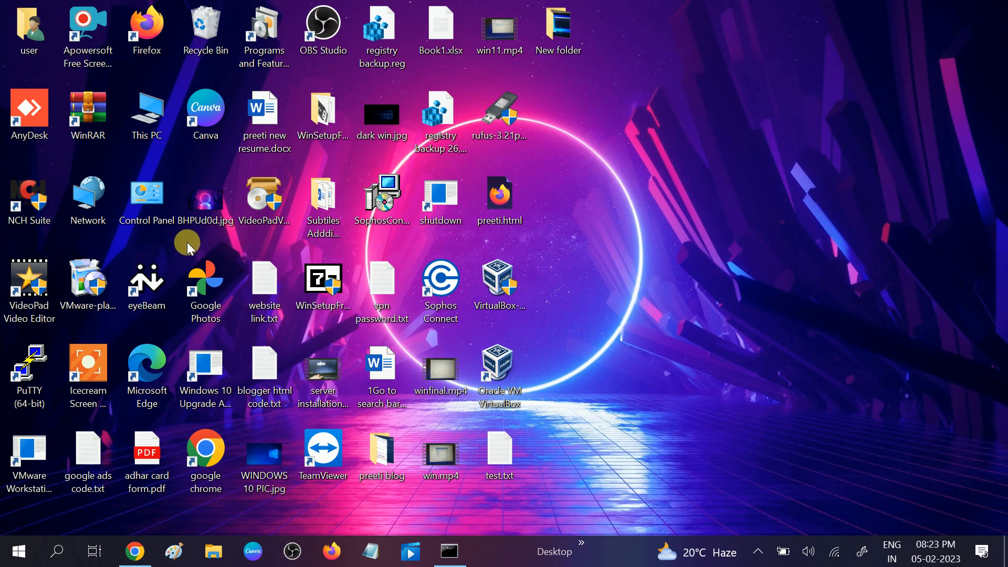
pyautogui.click(205, 462)
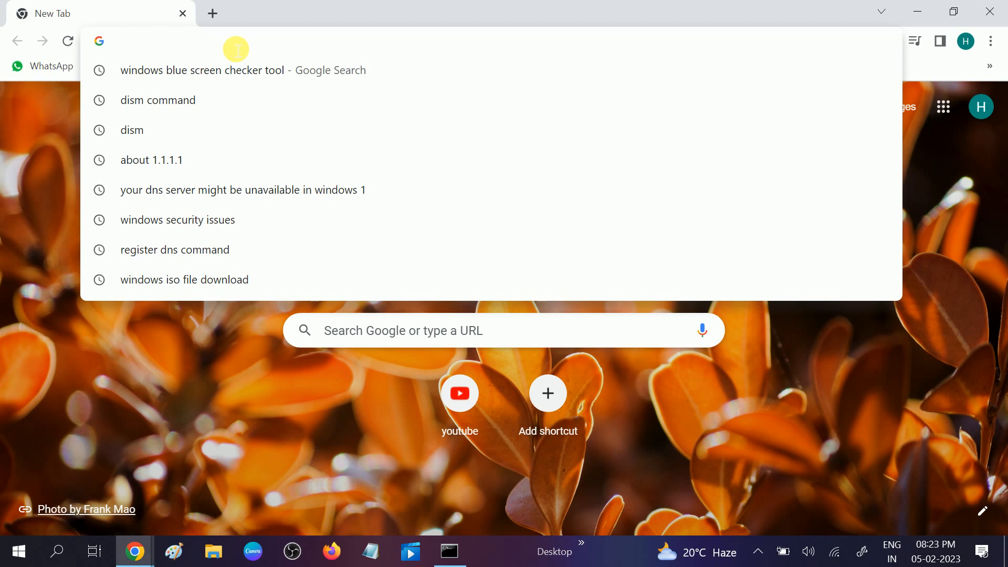
# Step: Run msinfo32 to read the System Model, HP Pavilion x360 Convertible
pyautogui.press('Win+r')
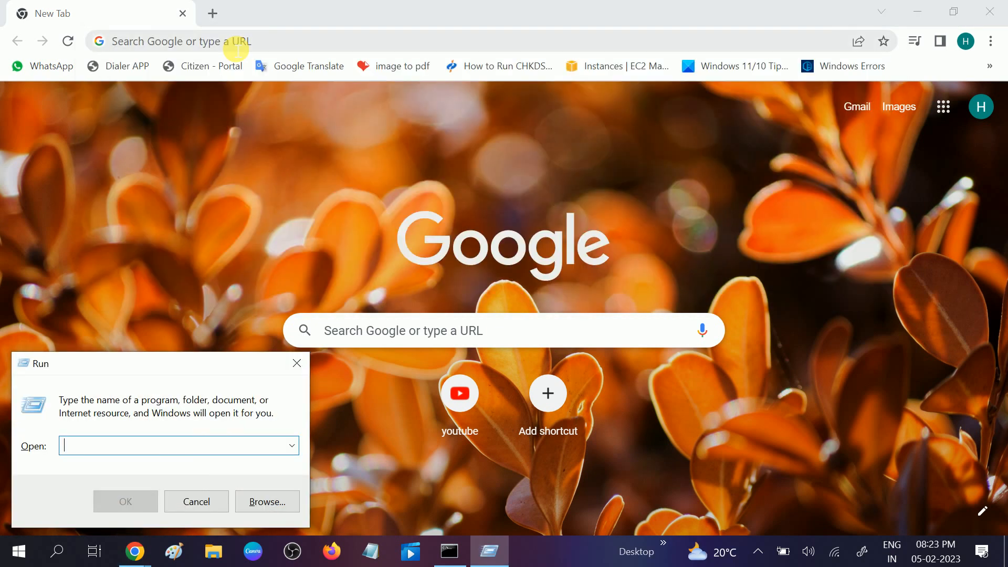
pyautogui.write('msinfo32')
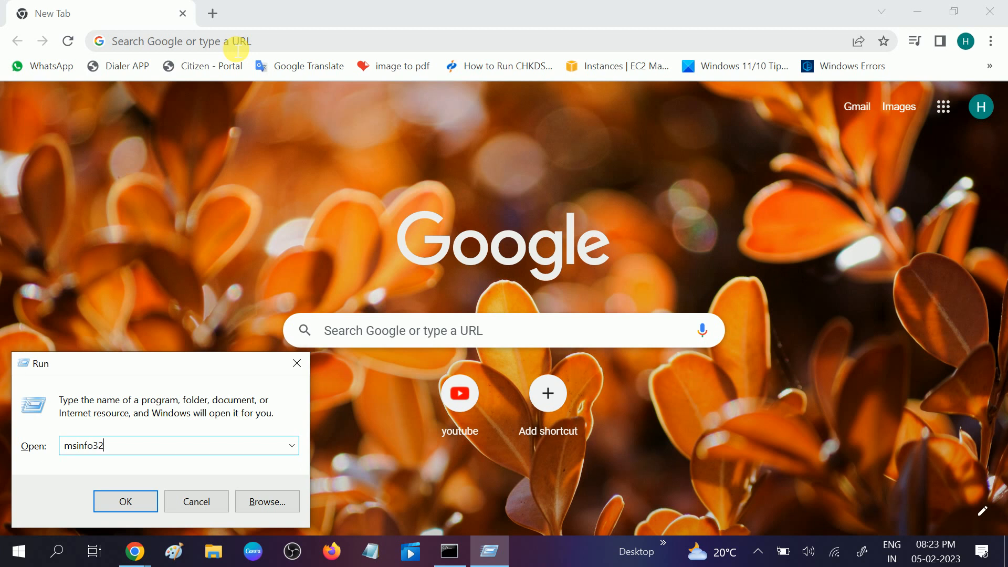
pyautogui.click(125, 502)
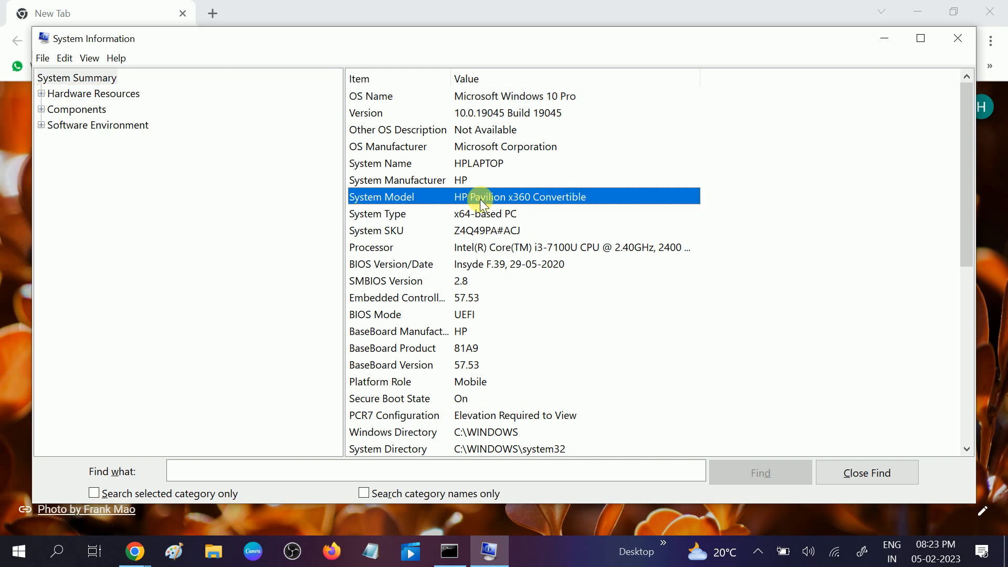
pyautogui.moveTo(526, 206)
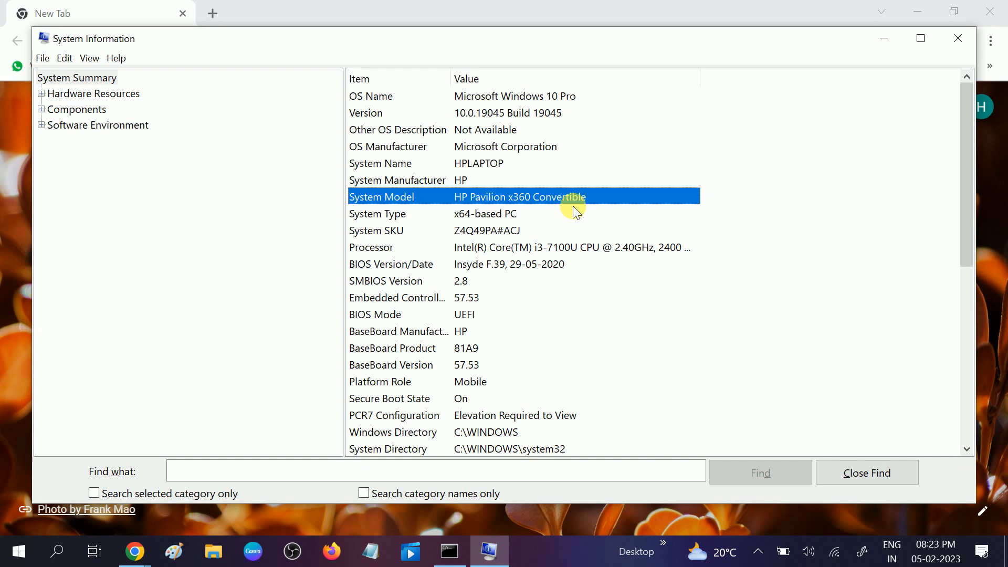
pyautogui.press('Win+r')
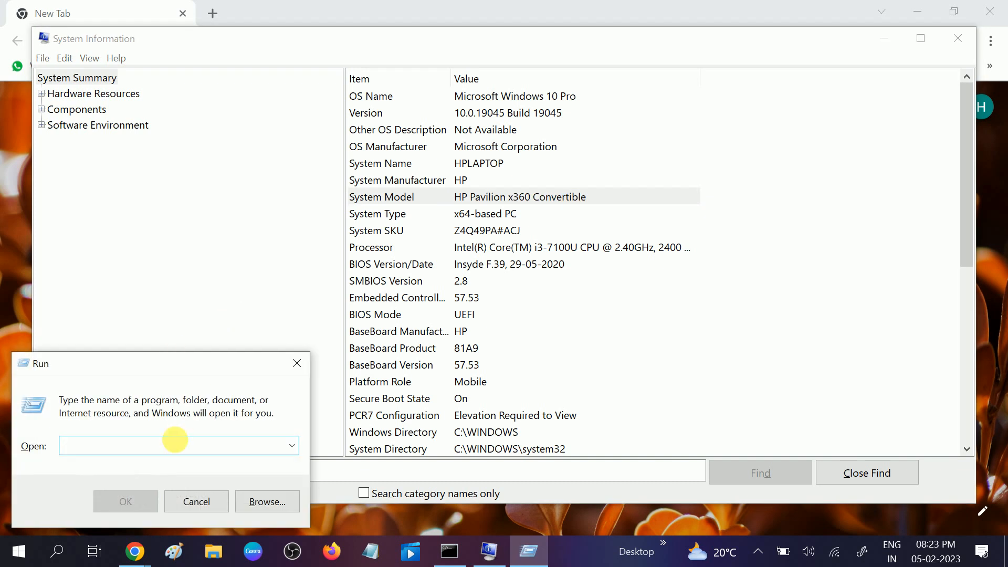
# Step: Open Notepad, type 'hp pavillion convertibel 360' and select it for copying
pyautogui.write('note')
pyautogui.write('hp')
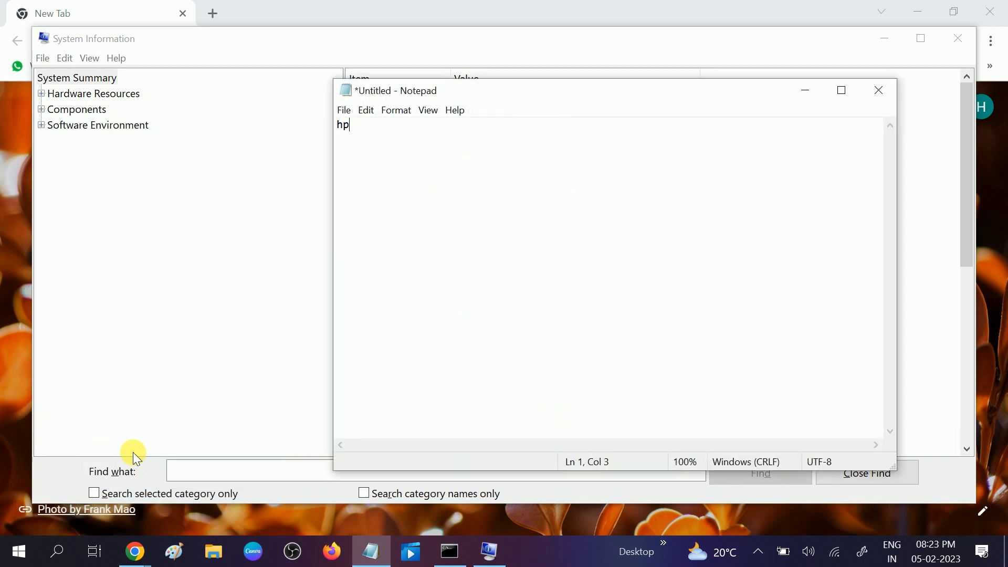
pyautogui.write('co')
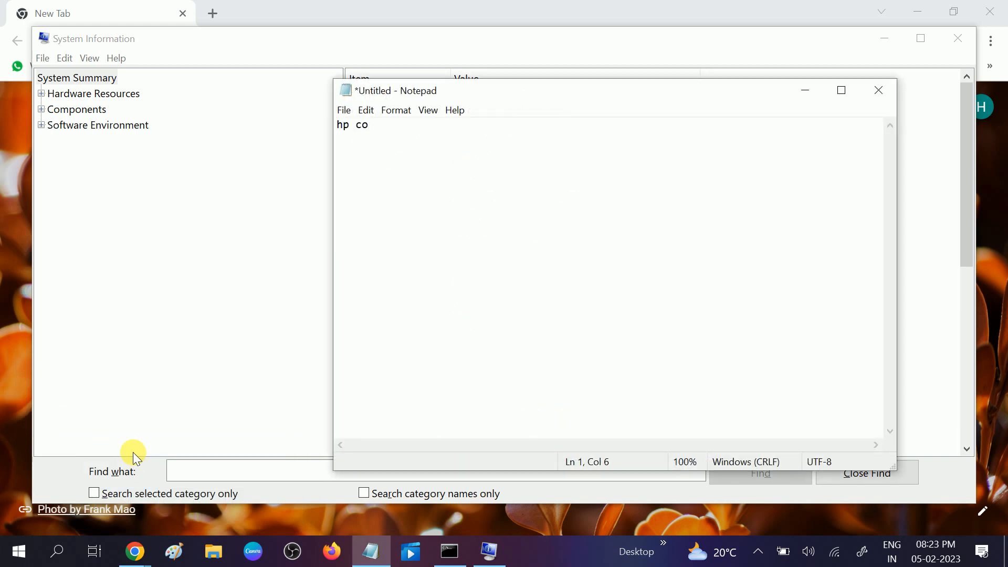
pyautogui.write('nvert')
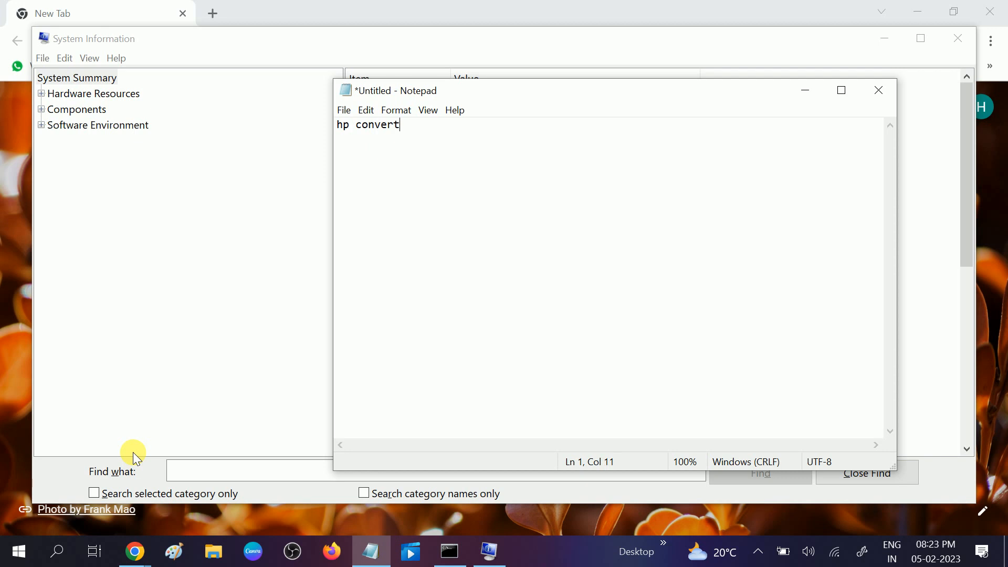
pyautogui.write('ibel')
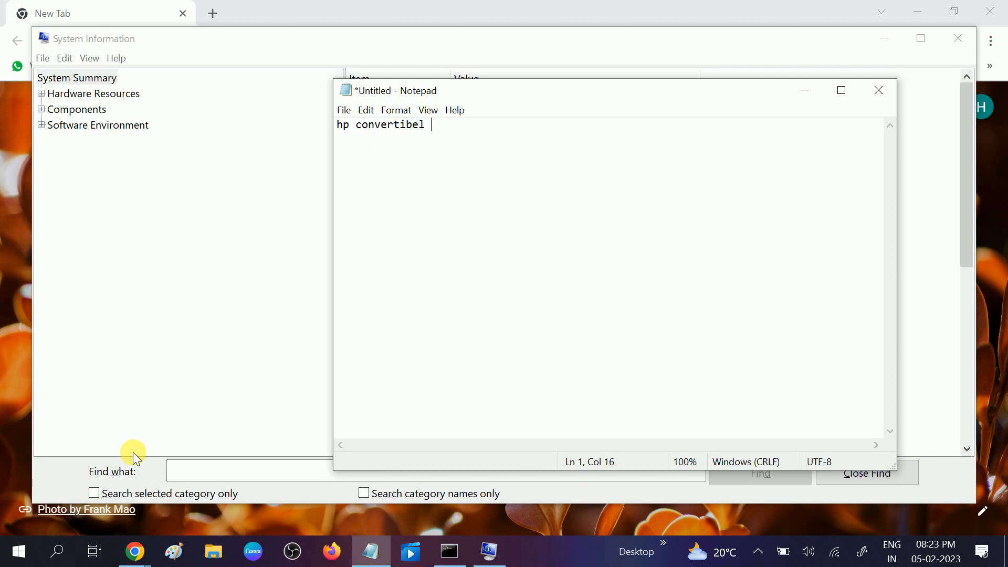
pyautogui.write('3')
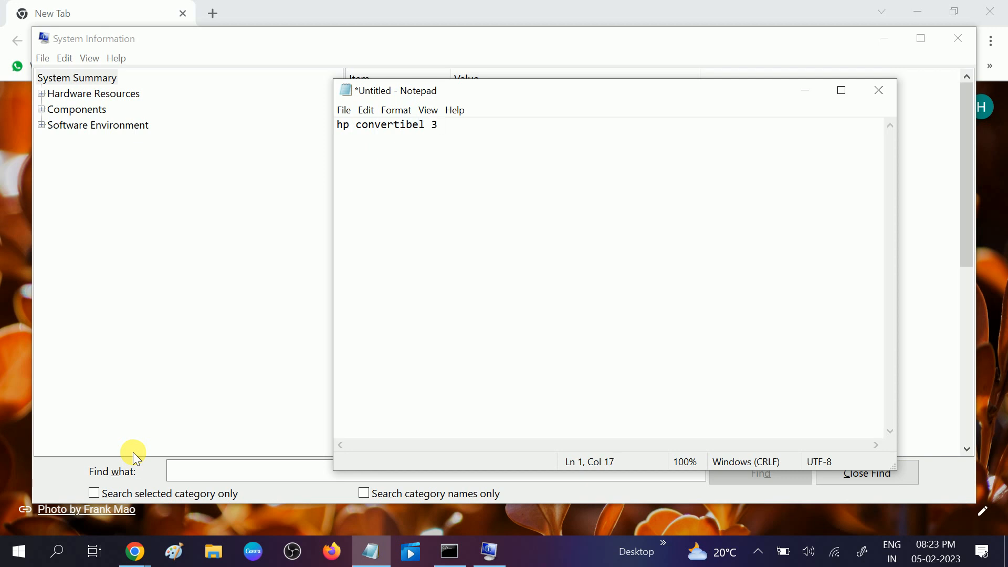
pyautogui.write('60')
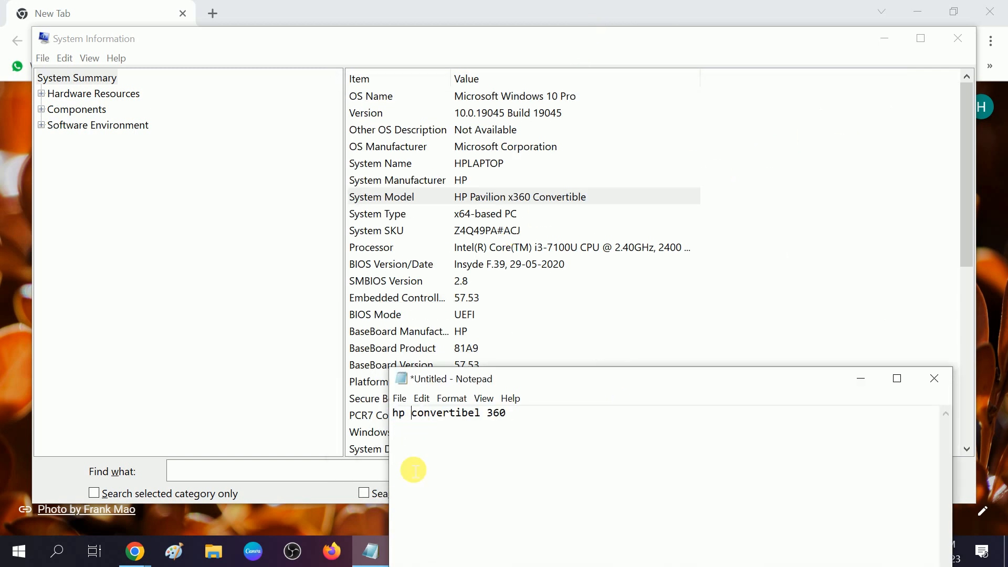
pyautogui.write('pa')
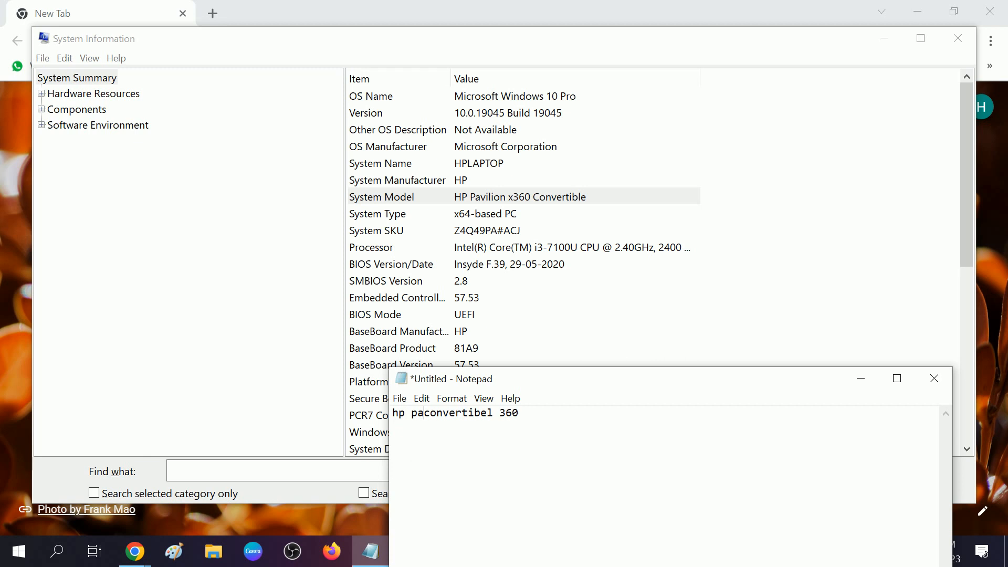
pyautogui.write('villion')
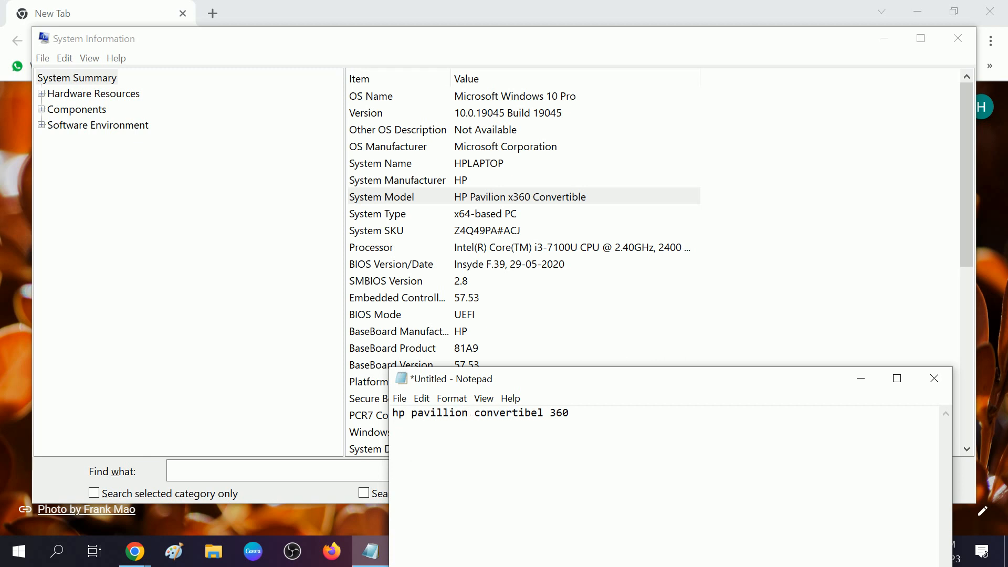
pyautogui.press('ctrl+a')
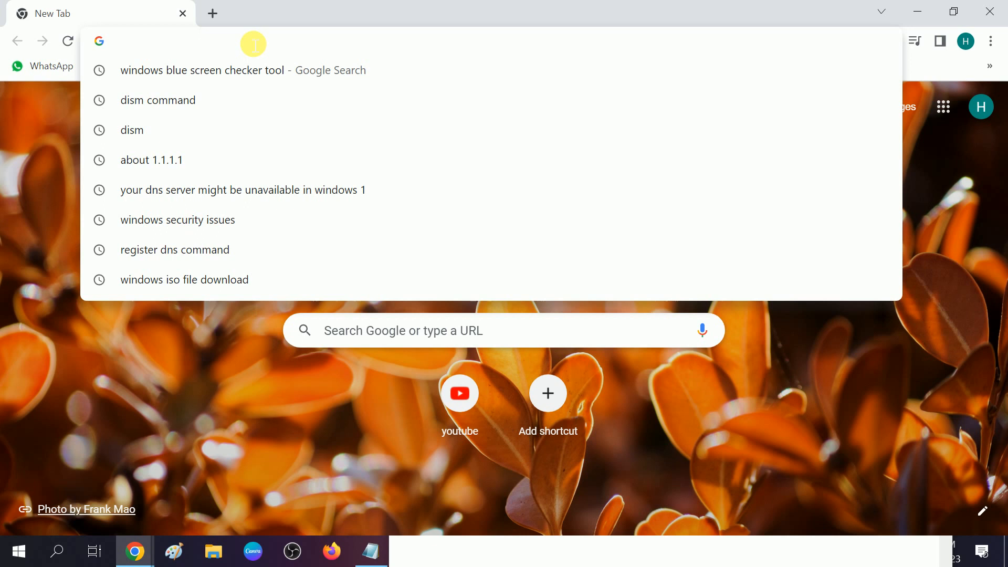
# Step: Google 'hp pavillion convertibel 360 display driver' and open the support.hp.com driver downloads result
pyautogui.write('hp pavillion convertibel 360')
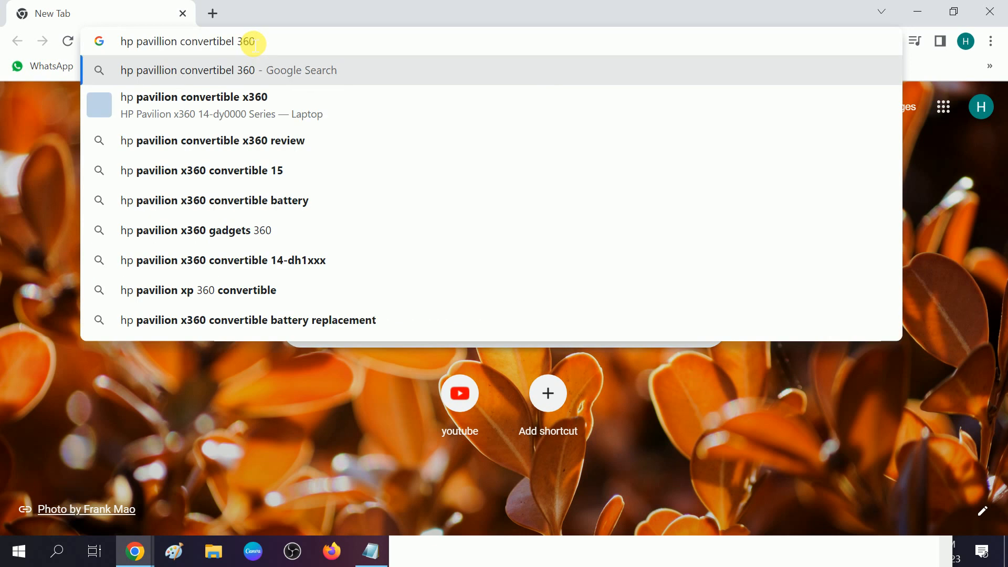
pyautogui.write('display driver')
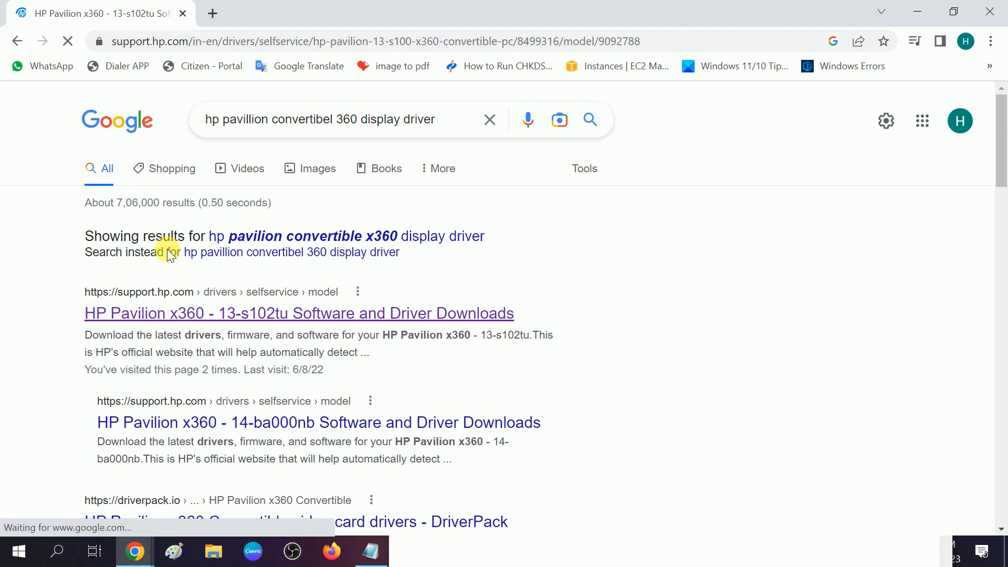
pyautogui.click(299, 313)
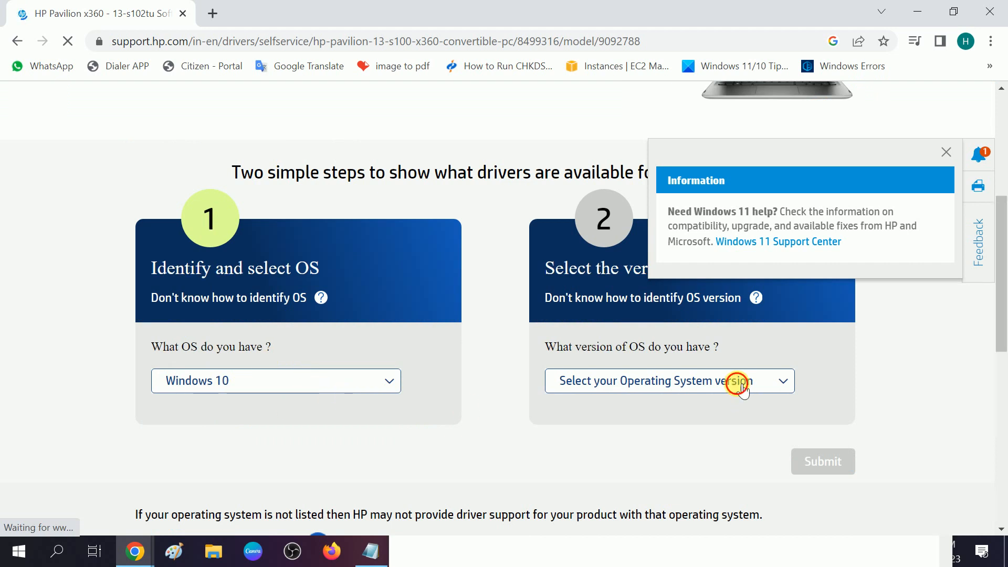
# Step: Select Windows 10 (64-bit), dismiss the Windows 11 notice, and expand All drivers
pyautogui.click(669, 381)
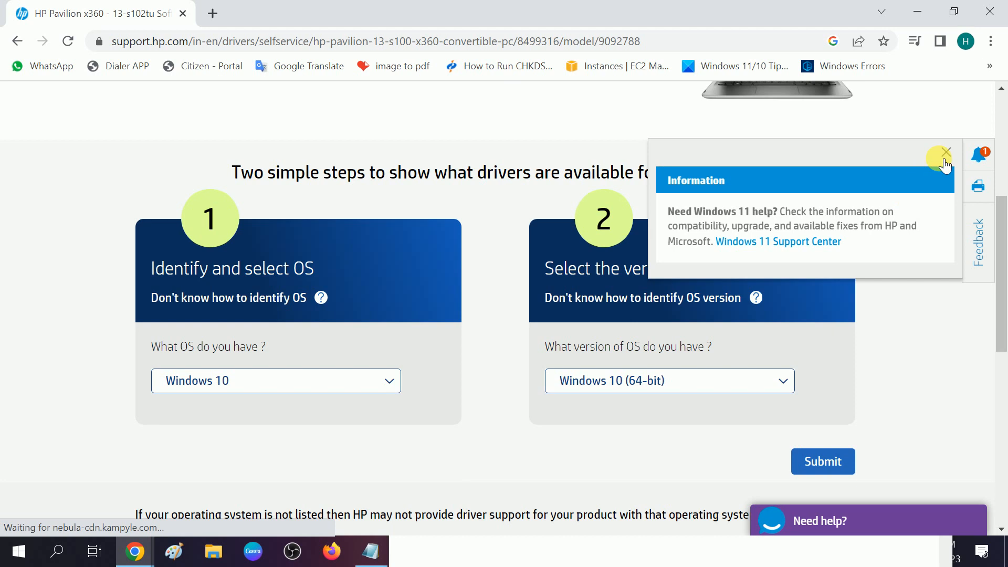
pyautogui.click(823, 461)
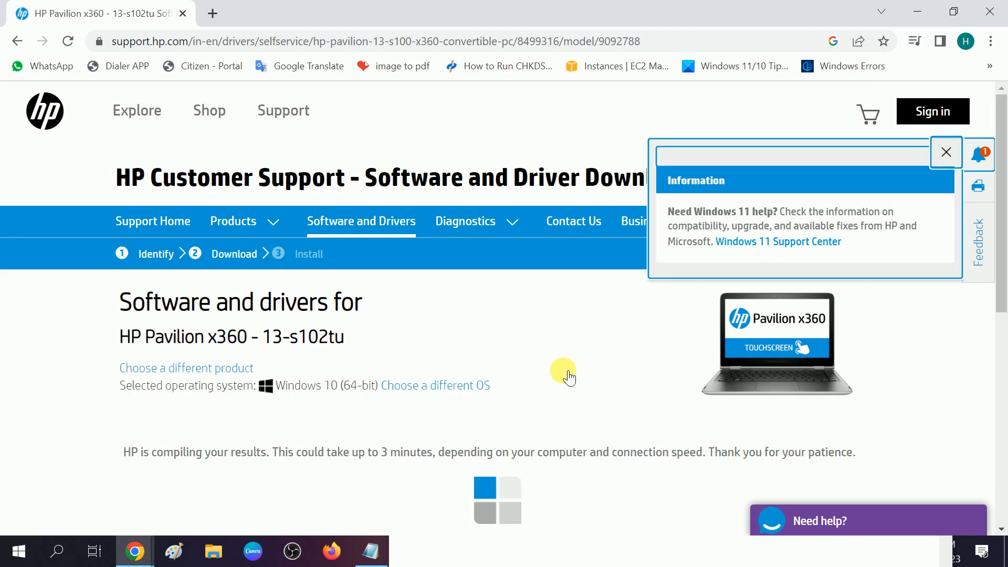
pyautogui.scroll(-3)
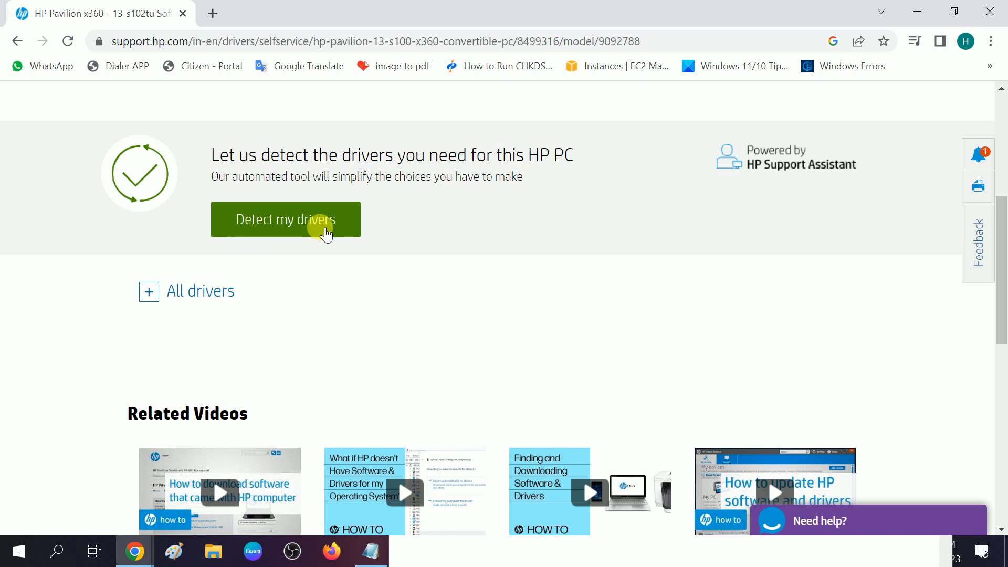
pyautogui.moveTo(166, 302)
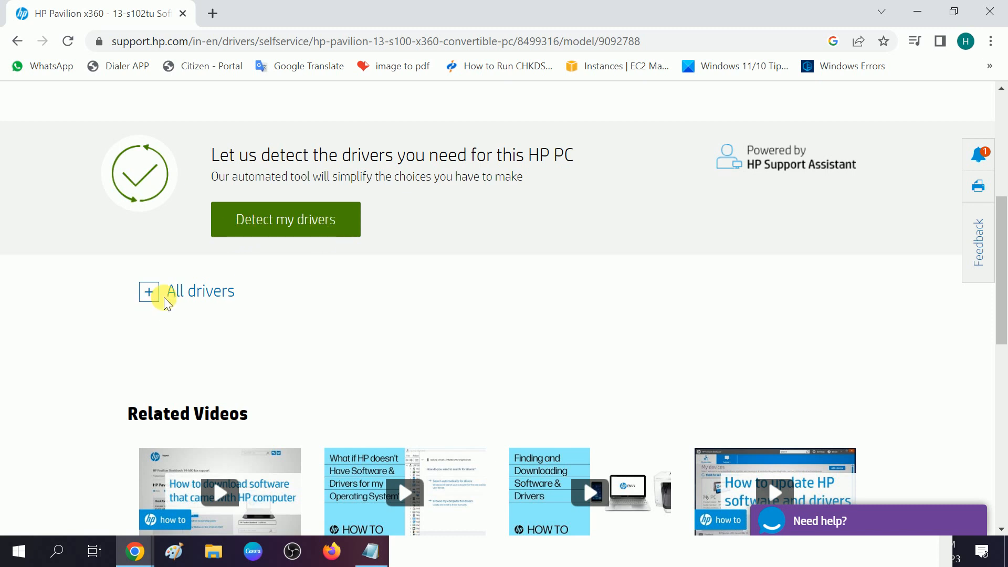
pyautogui.click(148, 292)
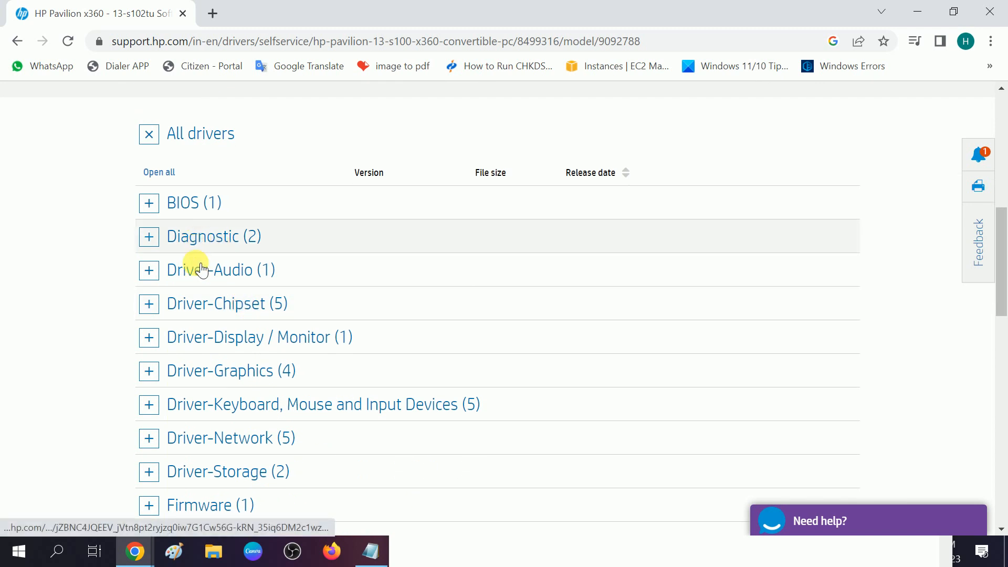
pyautogui.moveTo(187, 392)
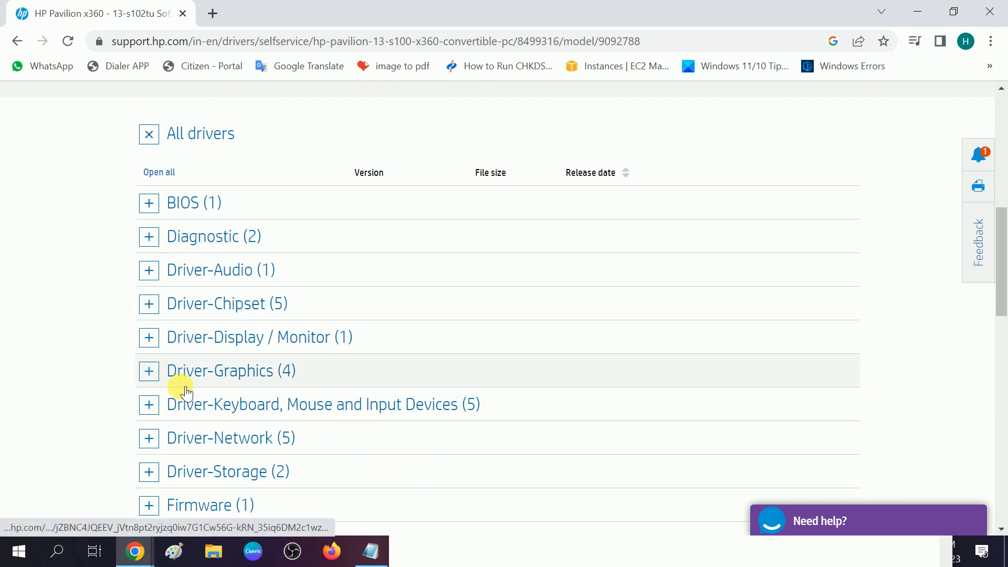
# Step: Expand Driver-Graphics, highlight the driver release dates, then expand the BIOS category
pyautogui.click(149, 371)
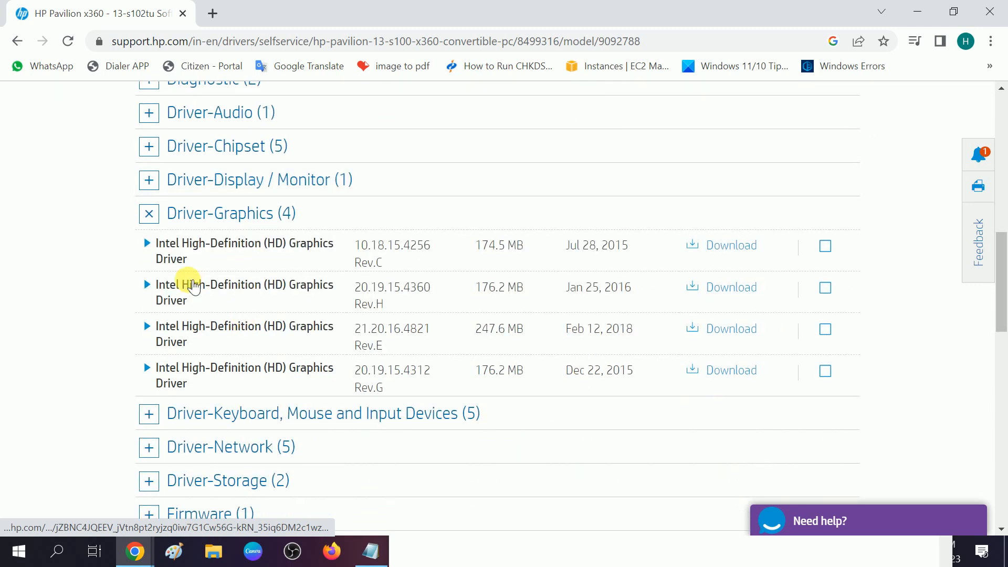
pyautogui.moveTo(235, 251)
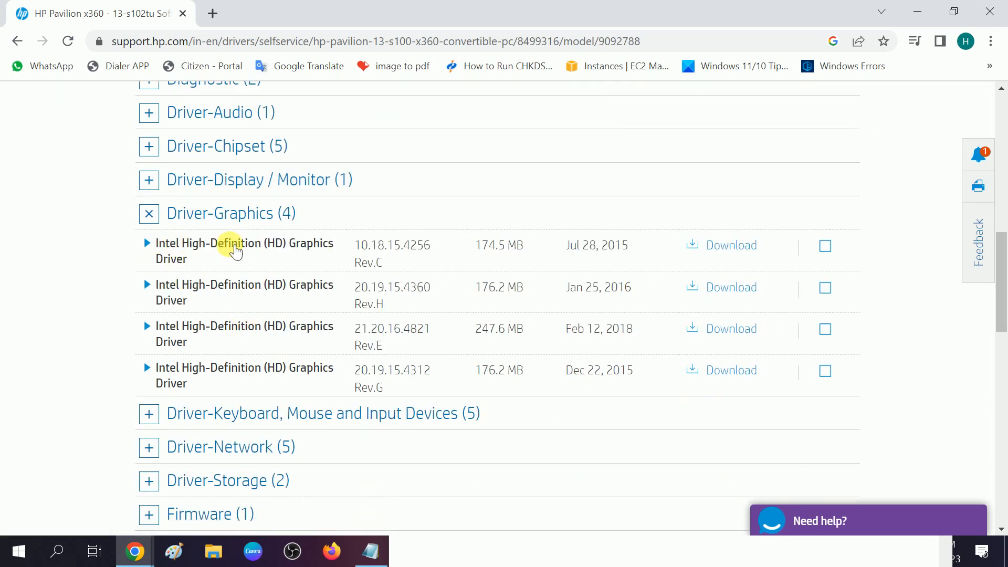
pyautogui.moveTo(731, 245)
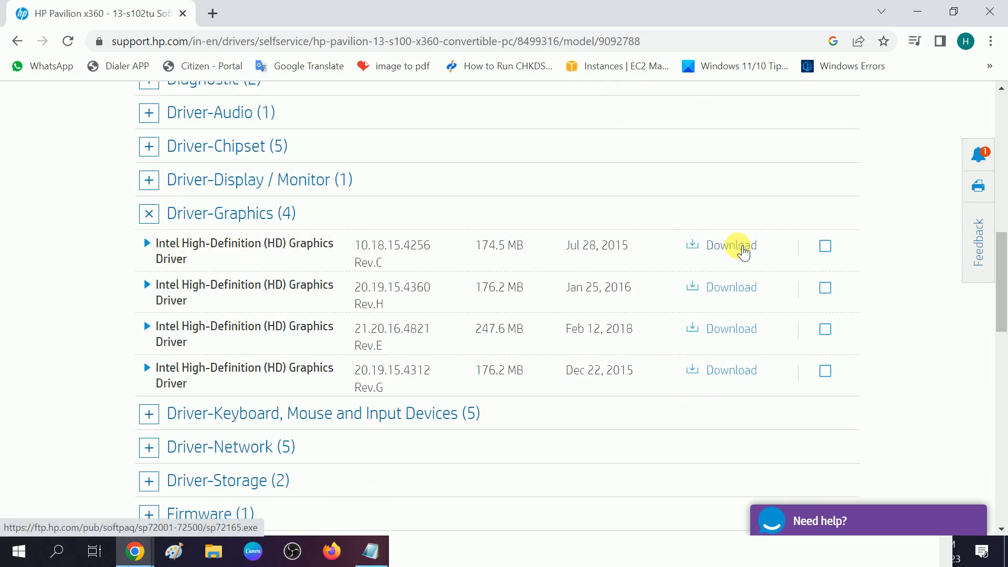
pyautogui.moveTo(542, 249)
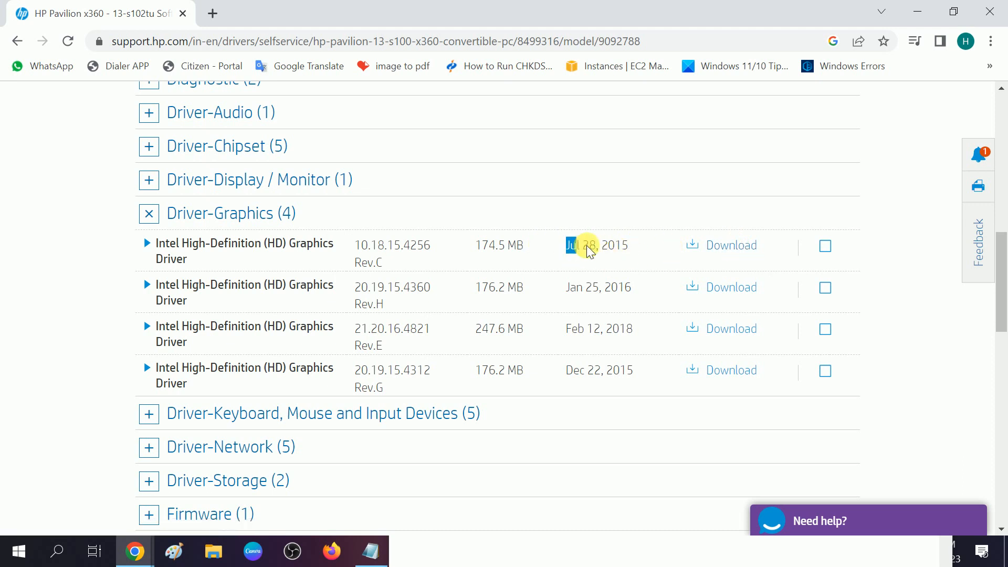
pyautogui.doubleClick(596, 245)
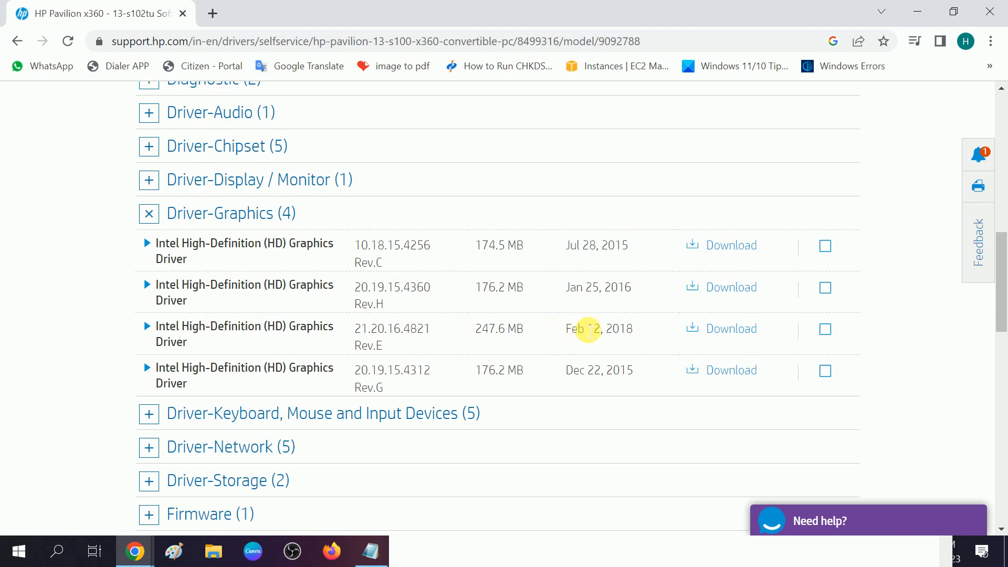
pyautogui.doubleClick(598, 328)
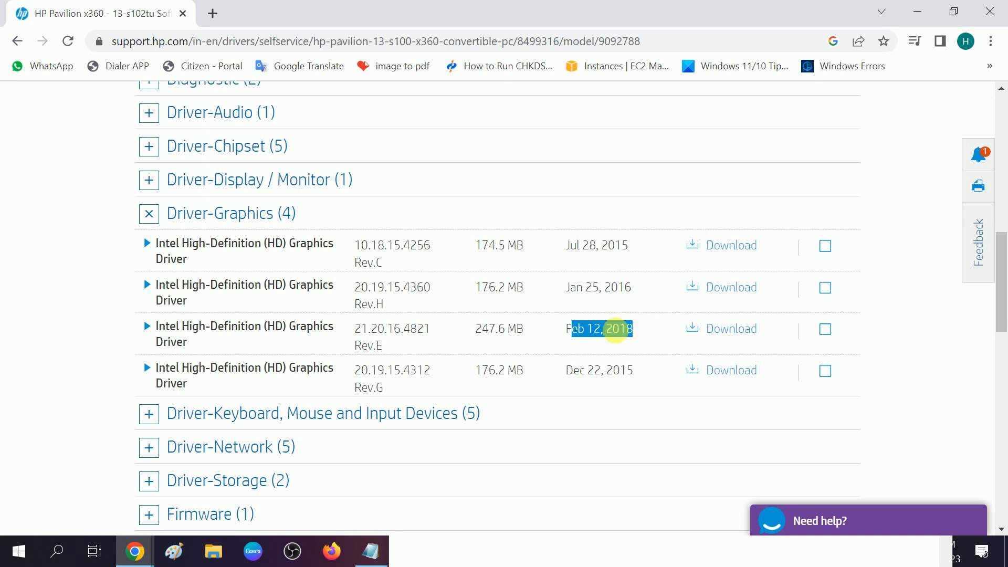
pyautogui.scroll(3)
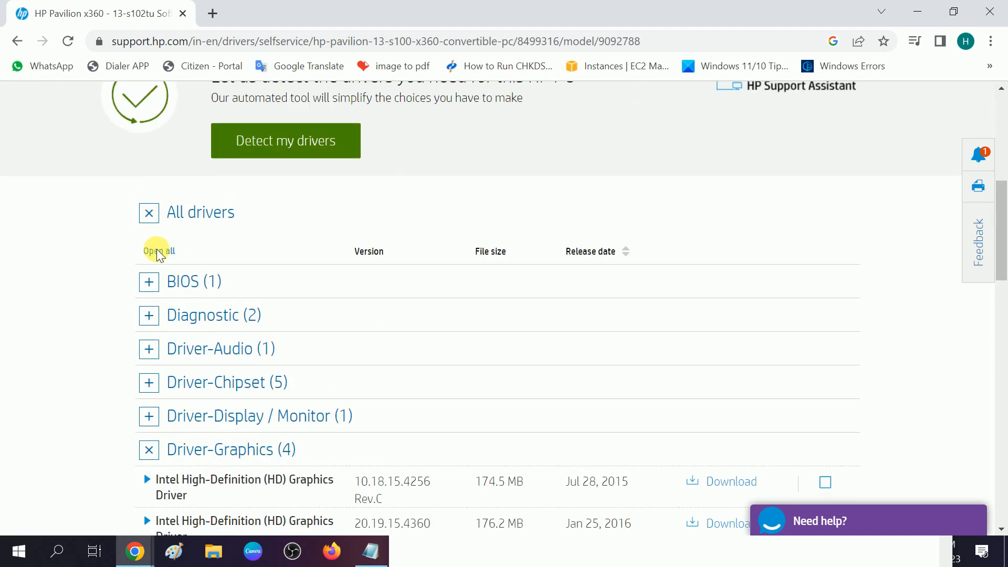
pyautogui.click(149, 281)
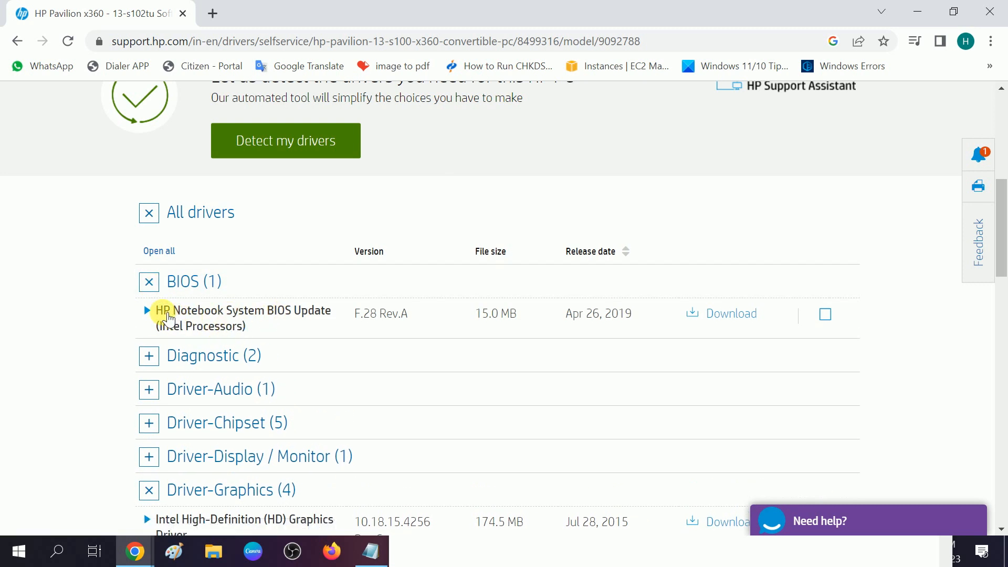
pyautogui.moveTo(301, 316)
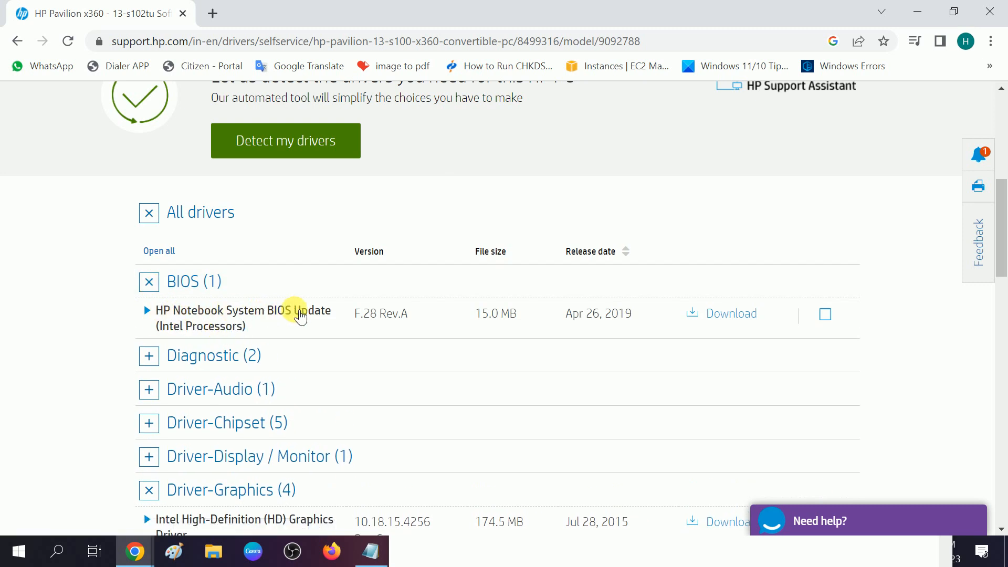
pyautogui.moveTo(318, 325)
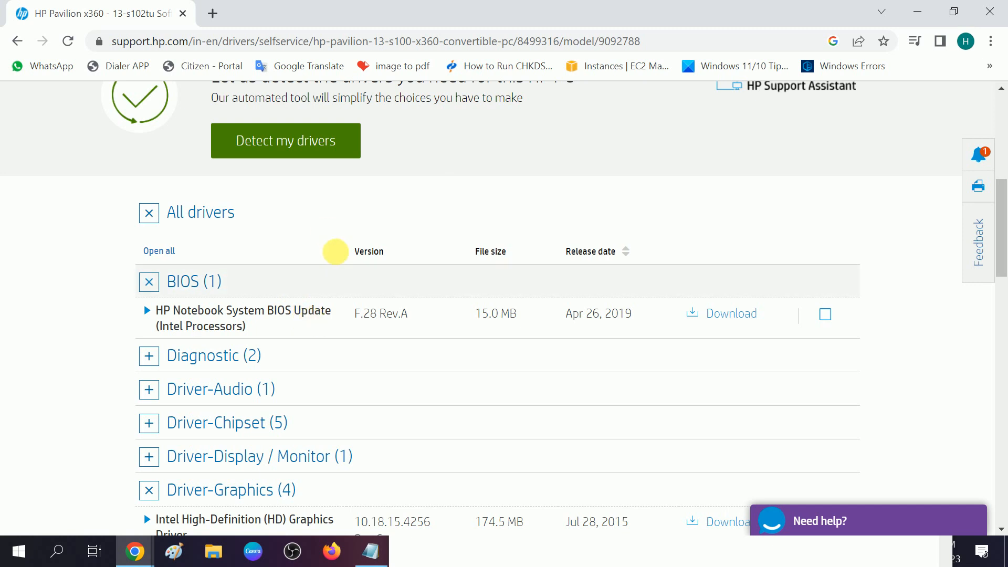
pyautogui.moveTo(566, 314)
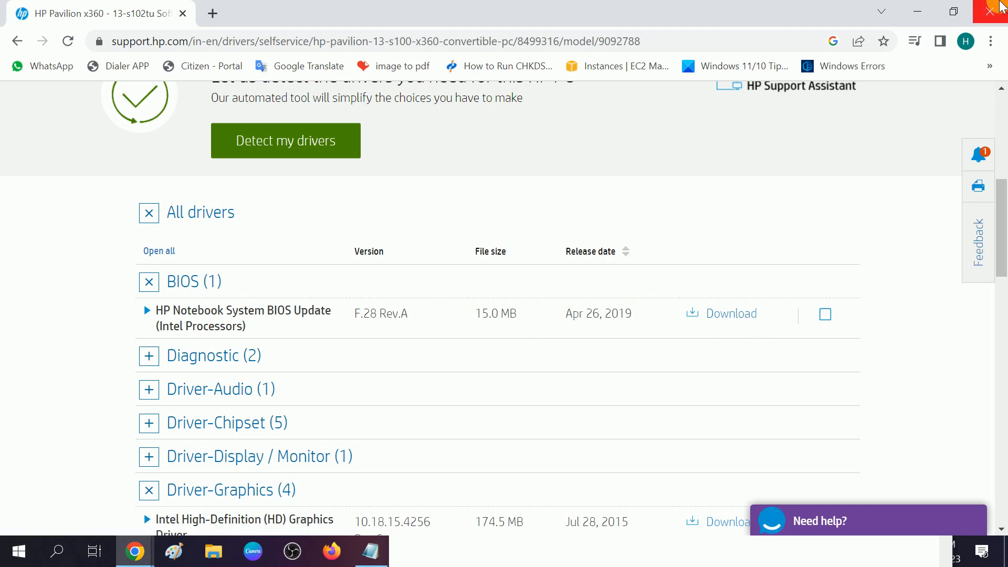
# Step: Close Chrome and the Notepad note holding the model name
pyautogui.click(997, 11)
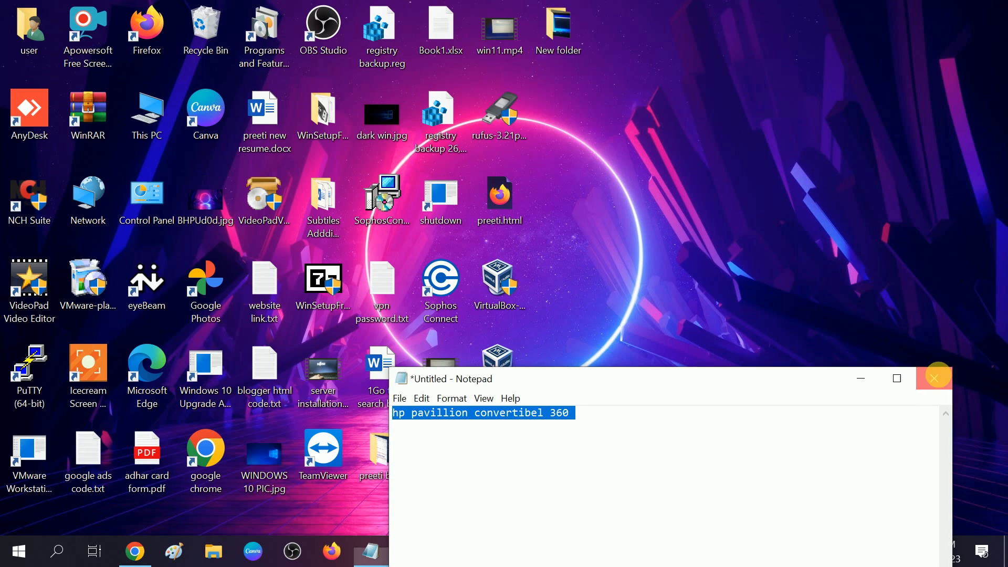
pyautogui.click(935, 379)
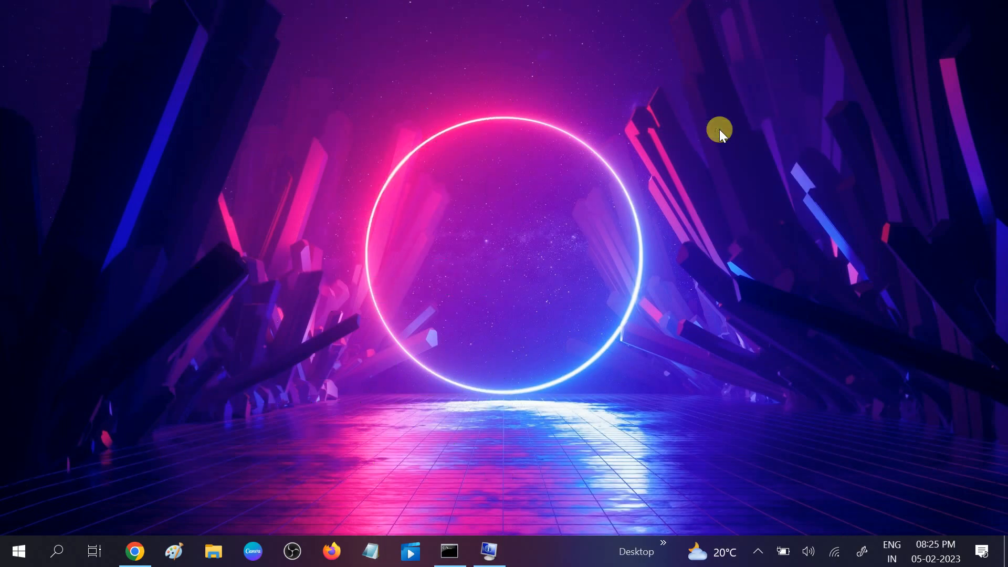
pyautogui.moveTo(469, 229)
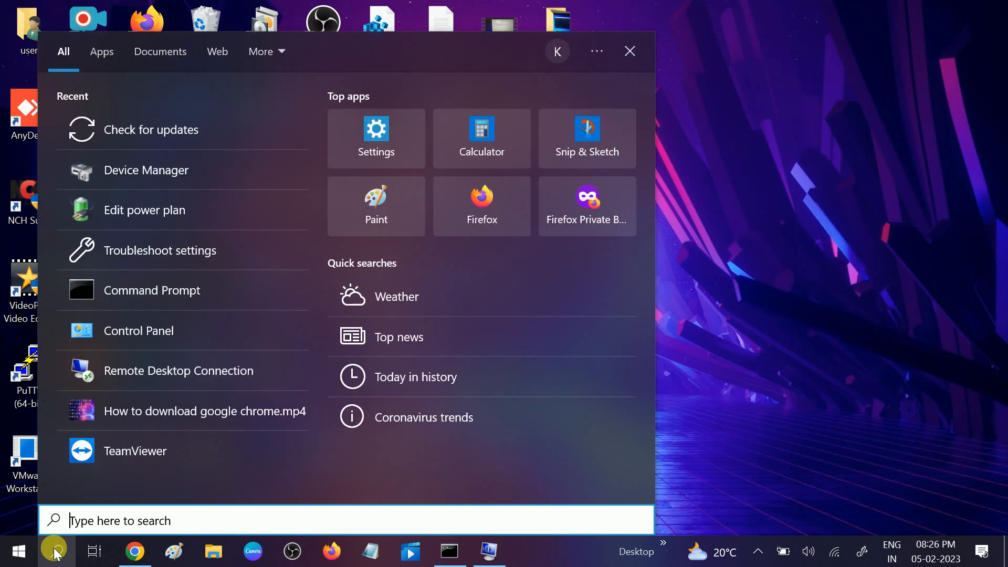
# Step: Search 'create' for System Protection, preview the Windows Modules Installer restore point, then cancel
pyautogui.write('create')
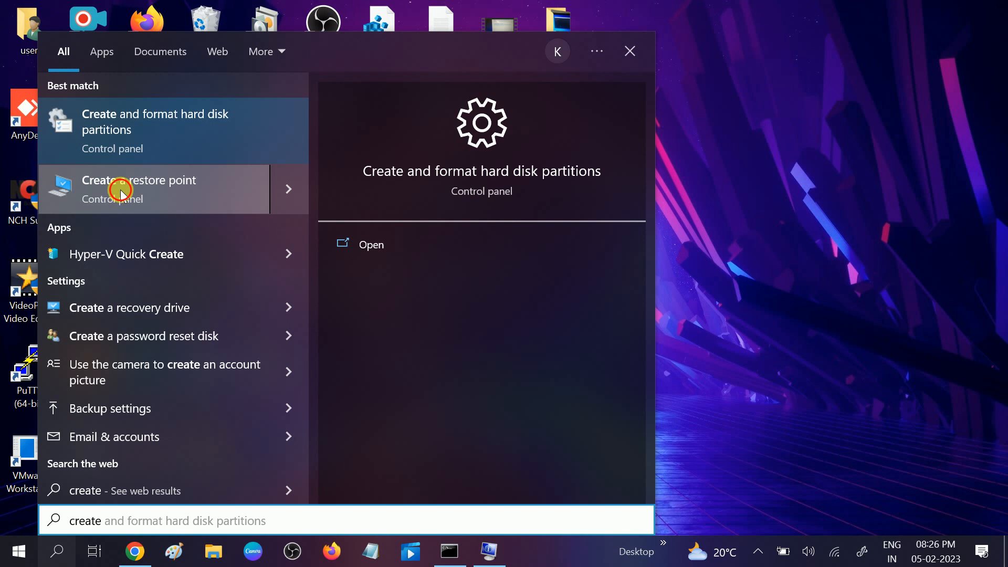
pyautogui.click(139, 189)
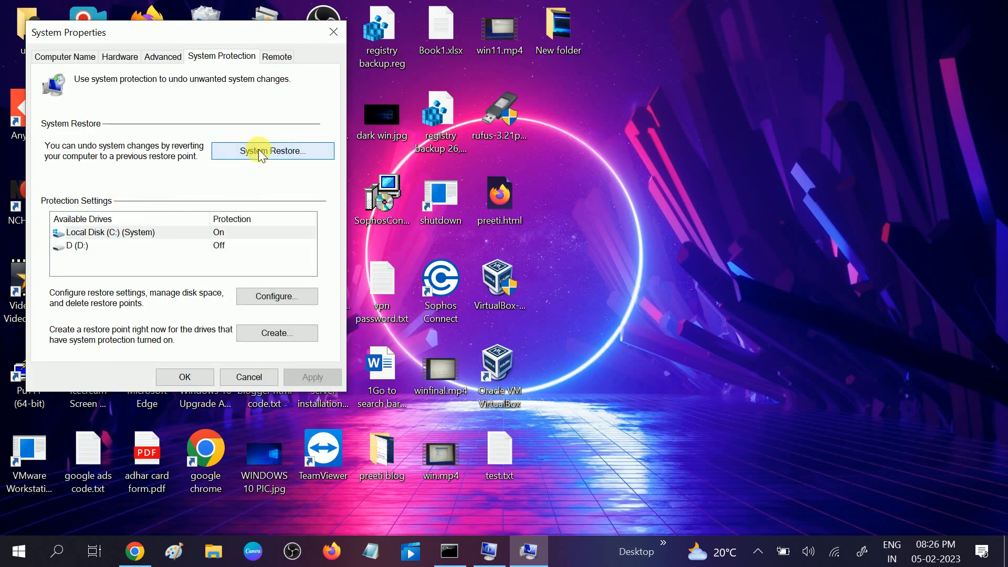
pyautogui.click(272, 151)
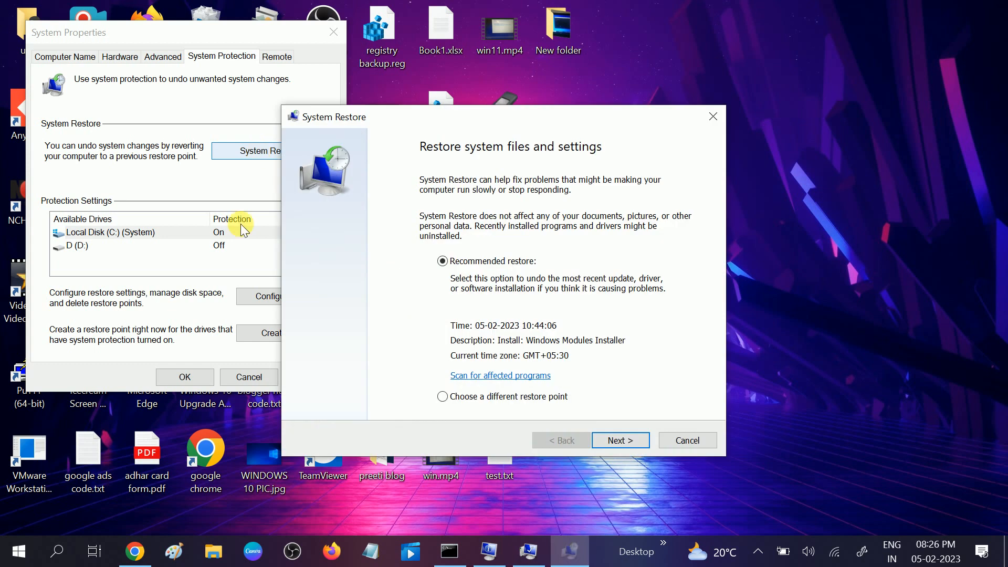
pyautogui.click(619, 441)
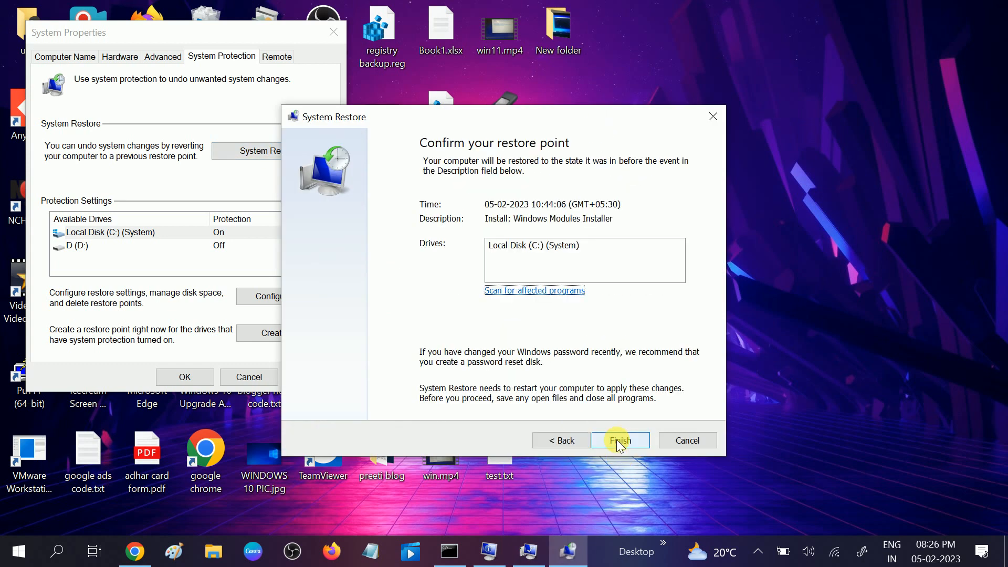
pyautogui.click(619, 440)
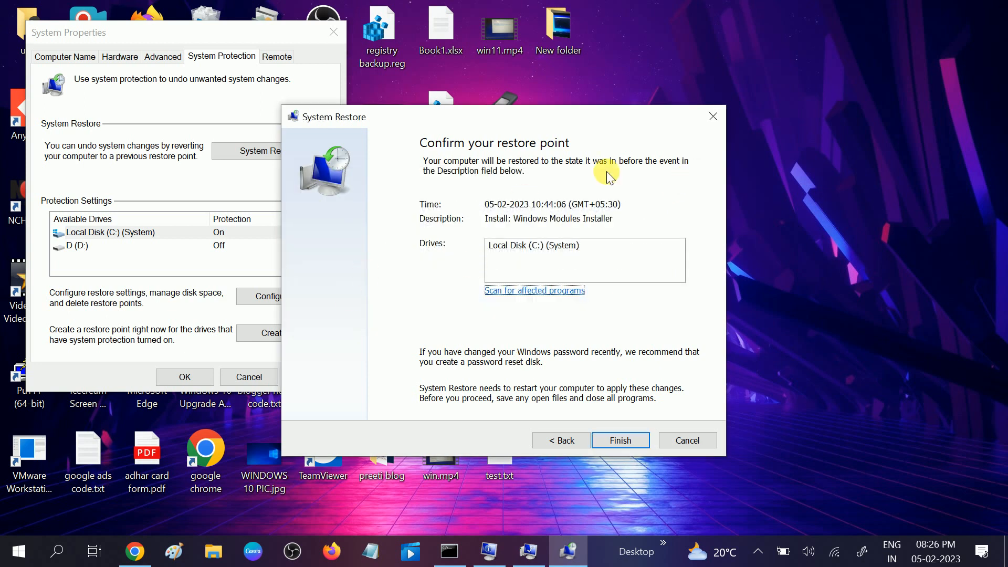
pyautogui.click(685, 440)
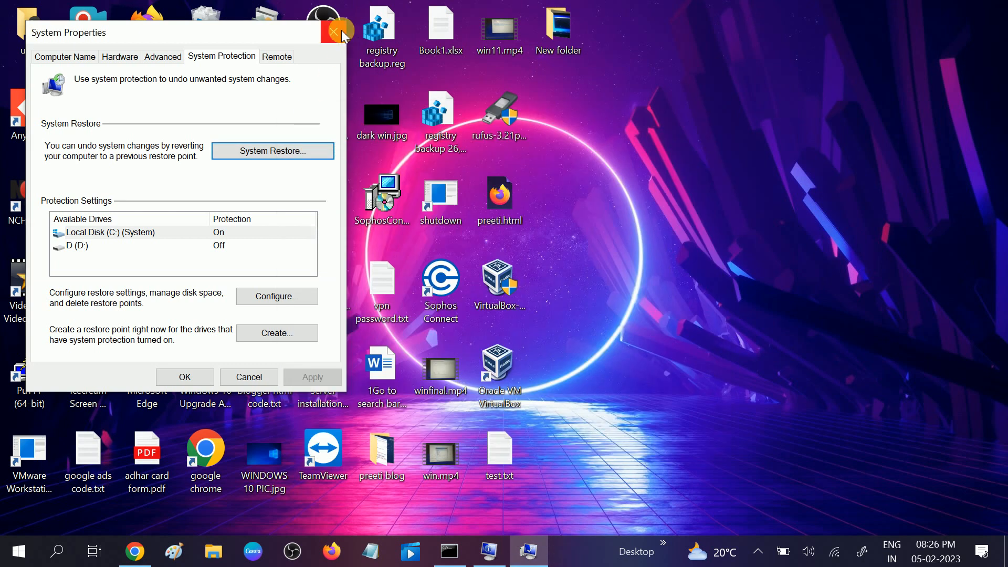
# Step: Close the System Properties window to return to the desktop icons
pyautogui.click(334, 32)
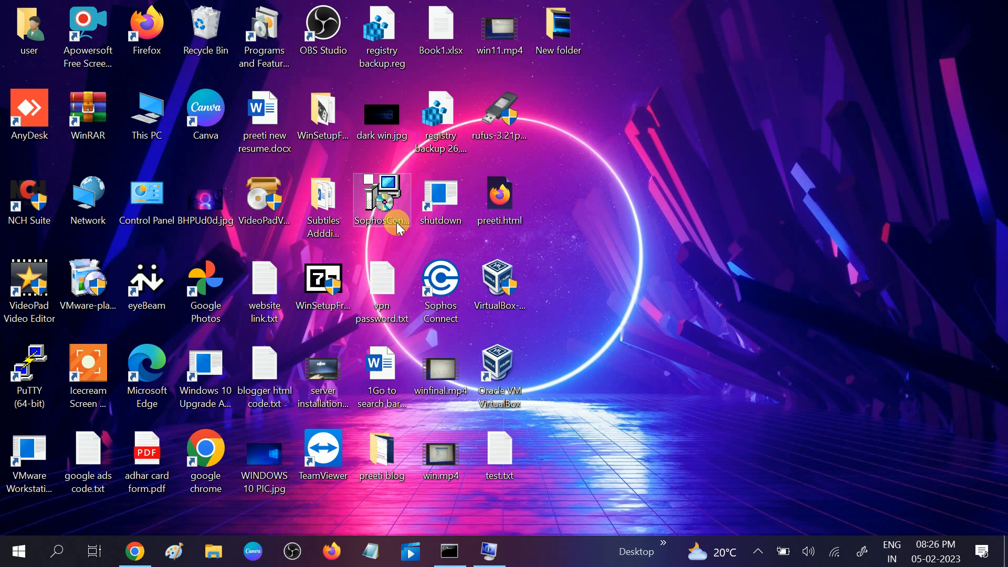
pyautogui.moveTo(669, 195)
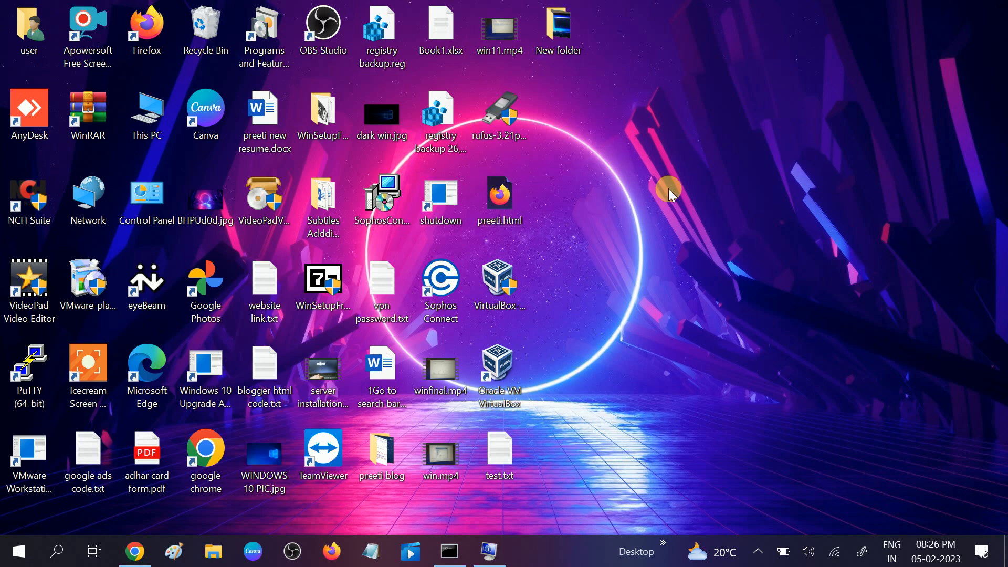
pyautogui.moveTo(657, 215)
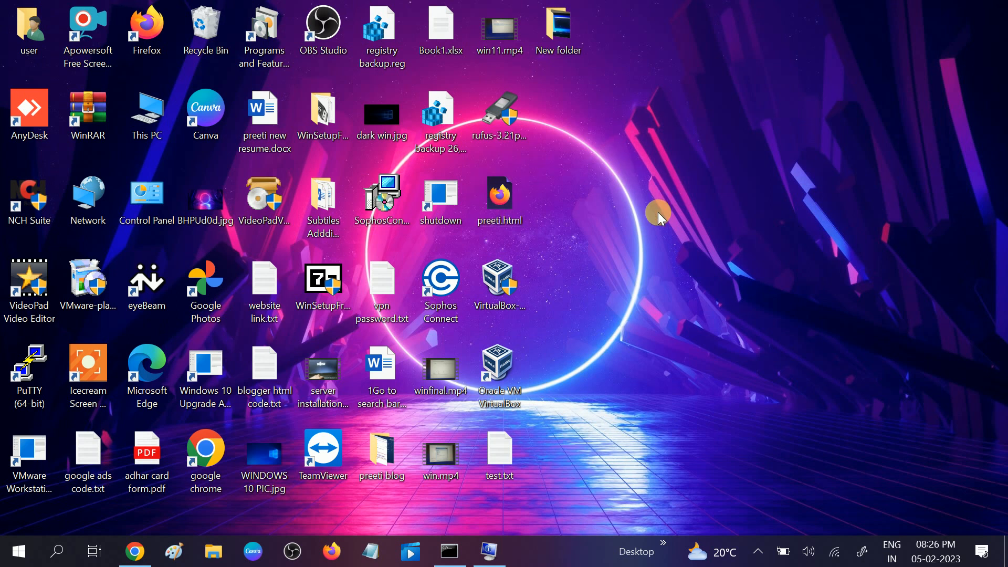
pyautogui.moveTo(630, 270)
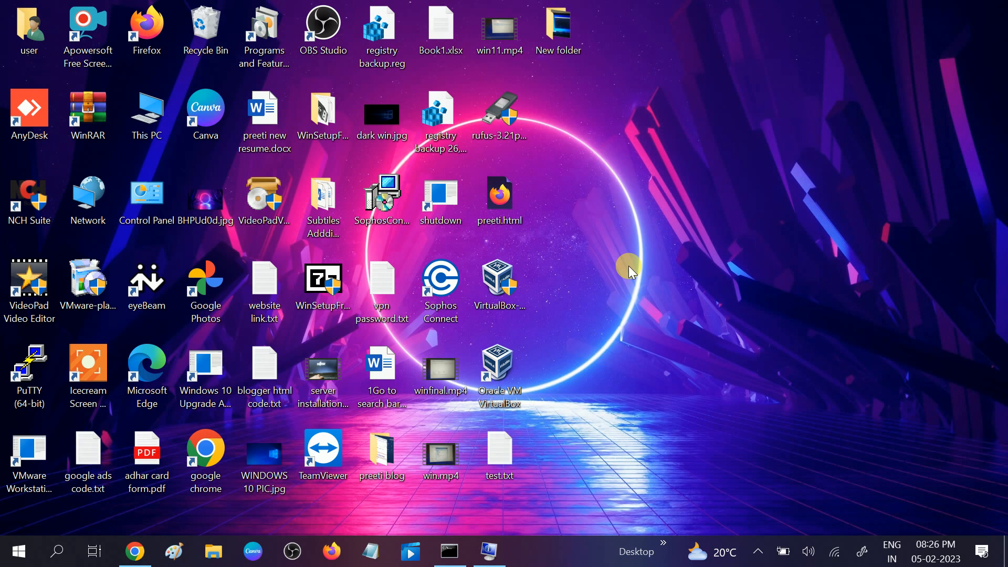
pyautogui.moveTo(651, 325)
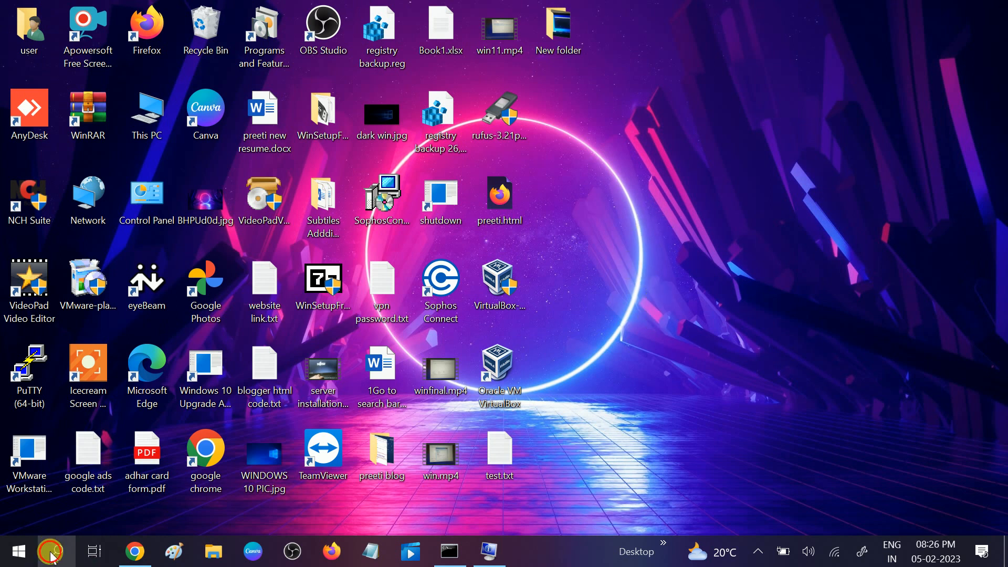
# Step: Search 'cmd' so Command Prompt appears as the best match
pyautogui.click(51, 551)
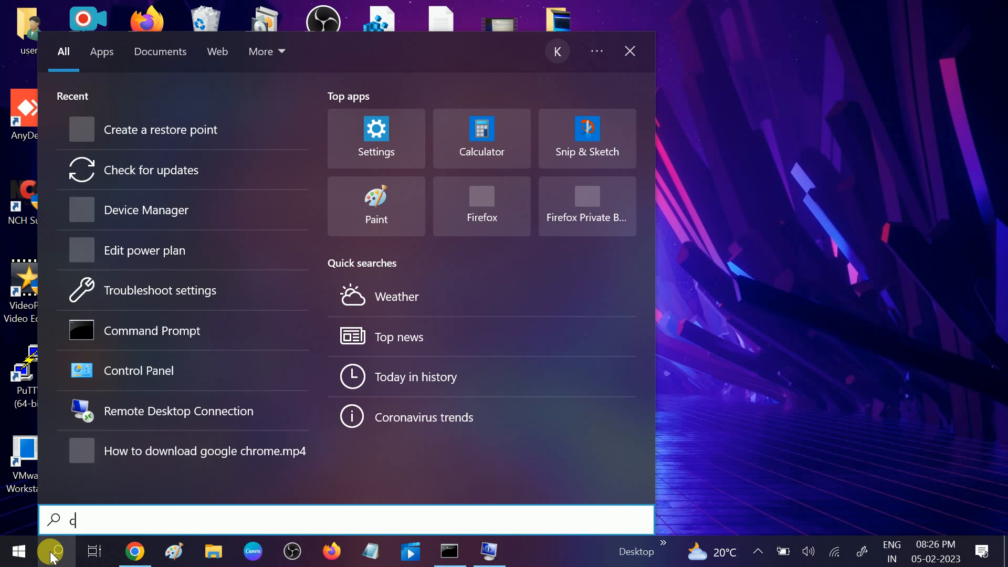
pyautogui.write('md')
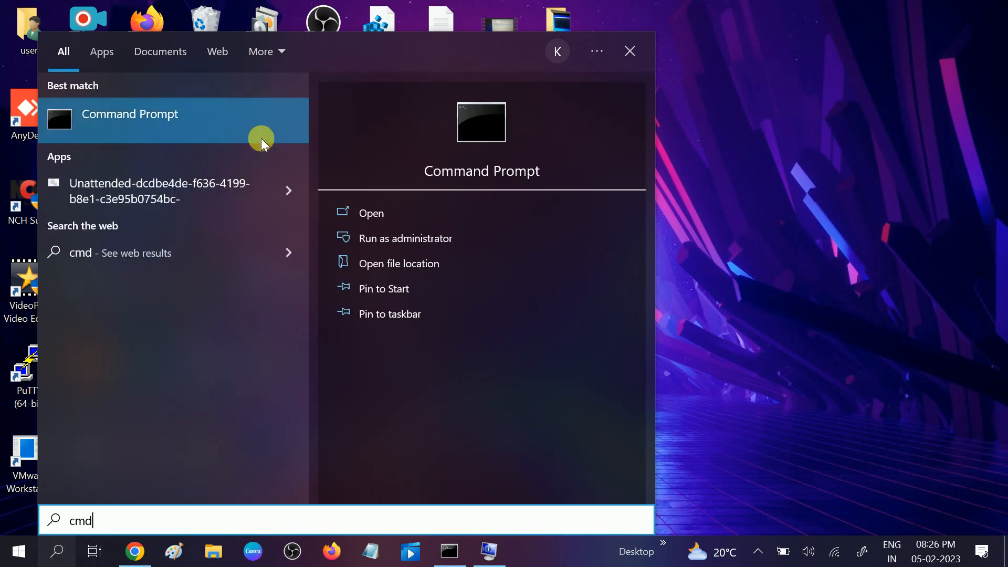
pyautogui.moveTo(396, 367)
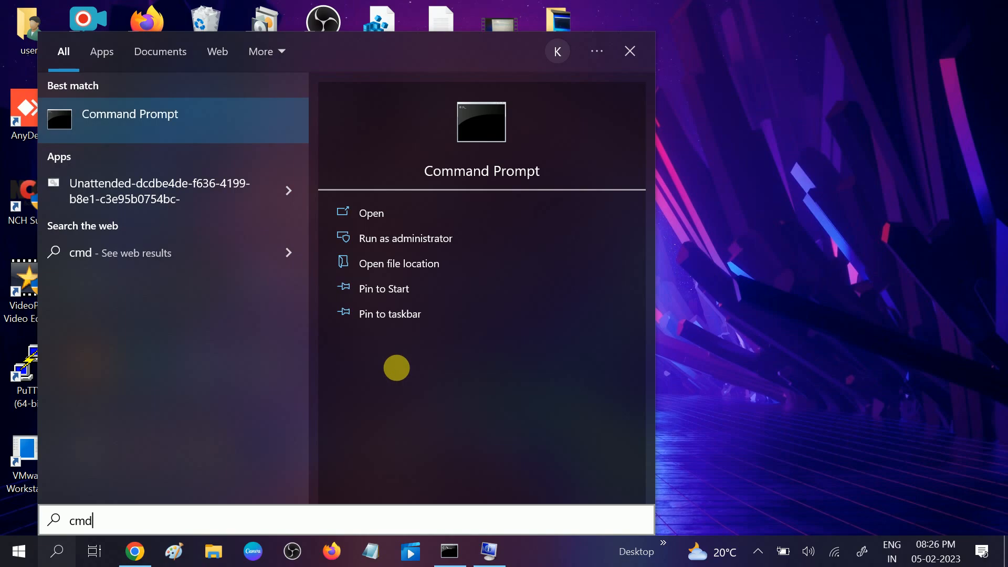
# Step: In an administrator Command Prompt, run chkdsk /f /r and type then erase 'y' at the schedule prompt
pyautogui.click(406, 238)
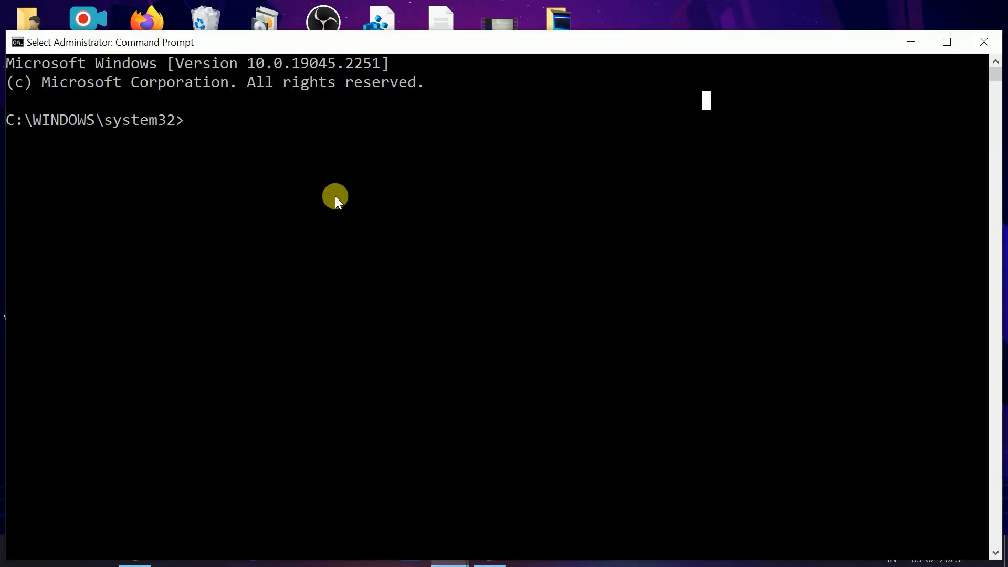
pyautogui.write('ch')
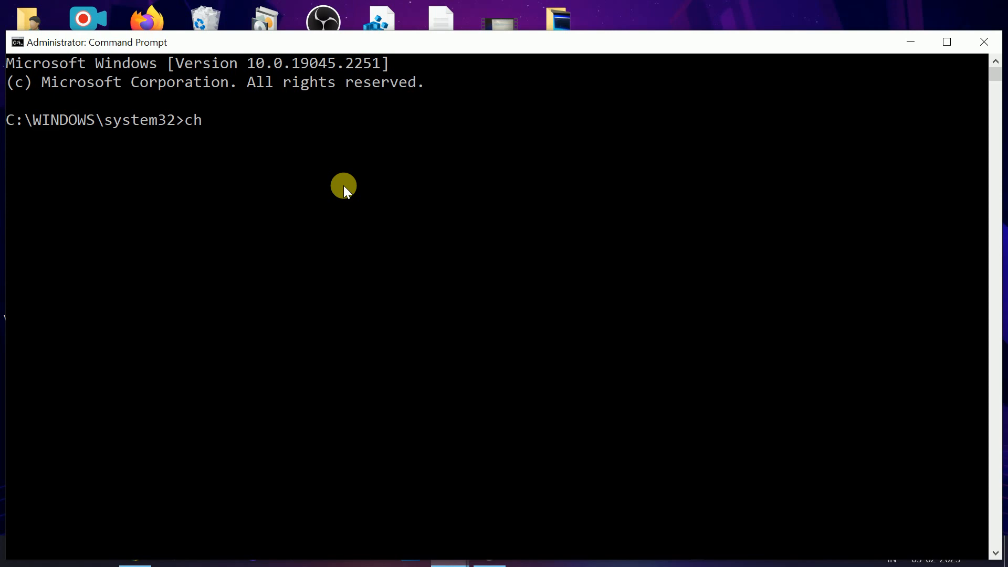
pyautogui.write('kds')
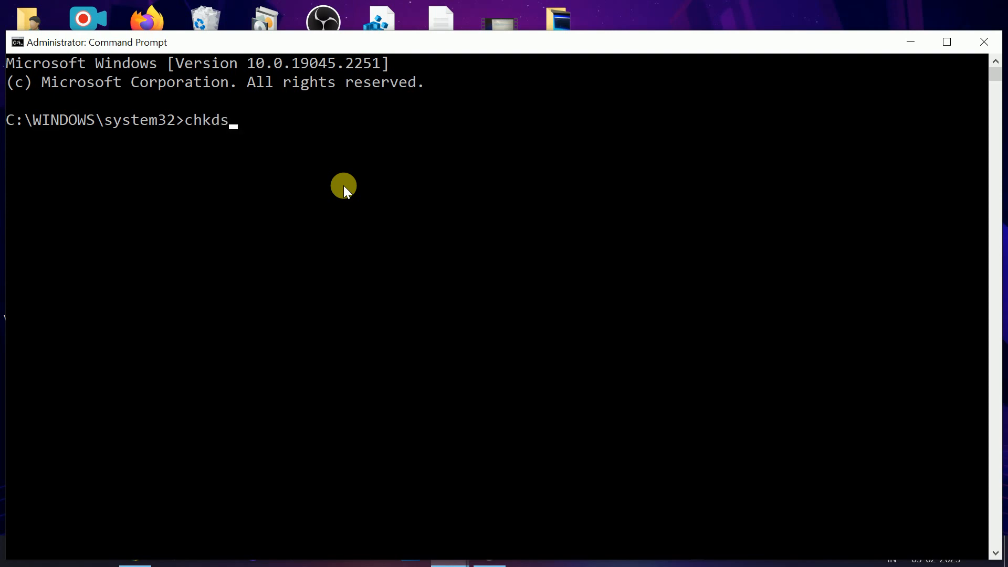
pyautogui.write('k /')
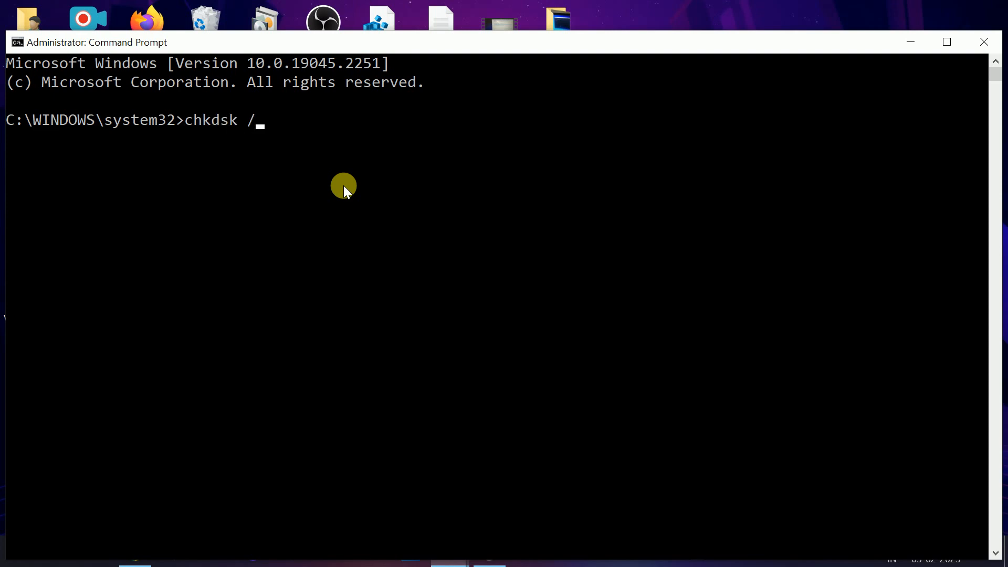
pyautogui.write('f /r')
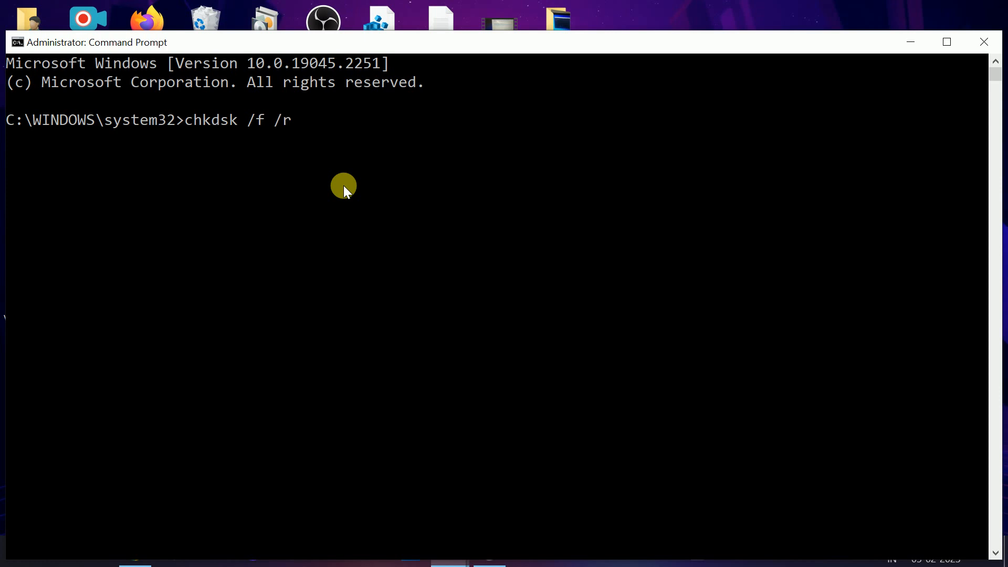
pyautogui.moveTo(255, 123)
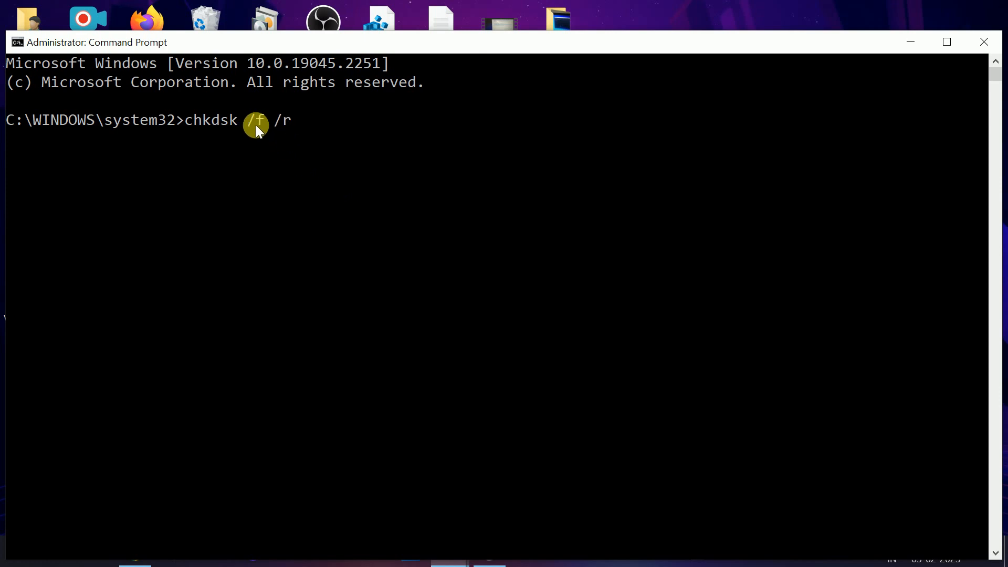
pyautogui.moveTo(295, 129)
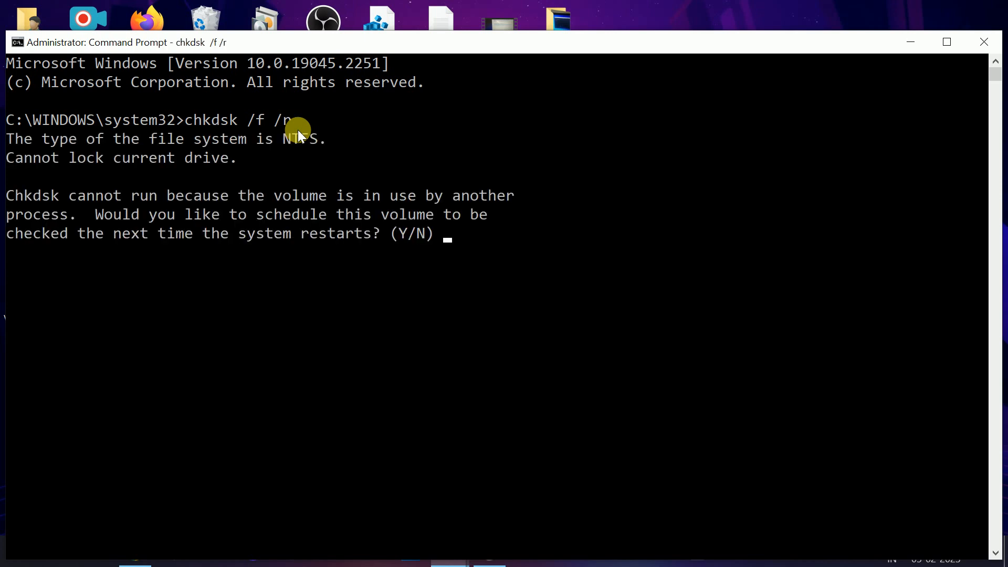
pyautogui.write('y')
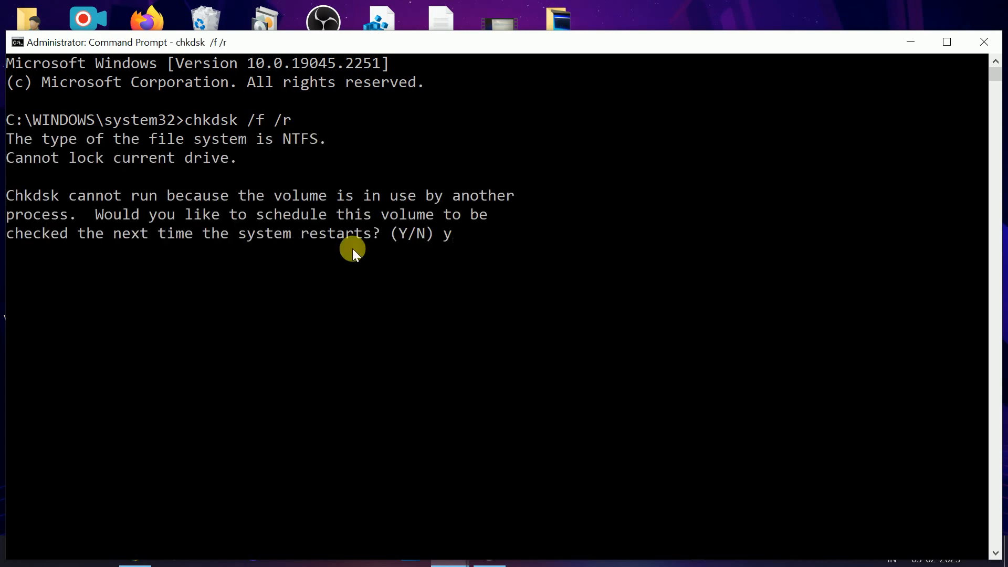
pyautogui.press('Backspace')
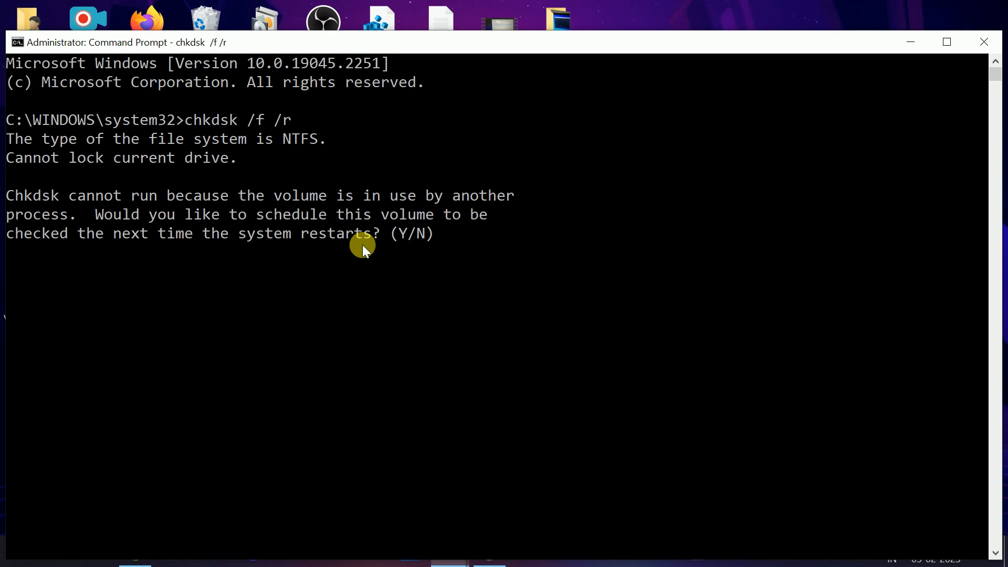
pyautogui.moveTo(339, 259)
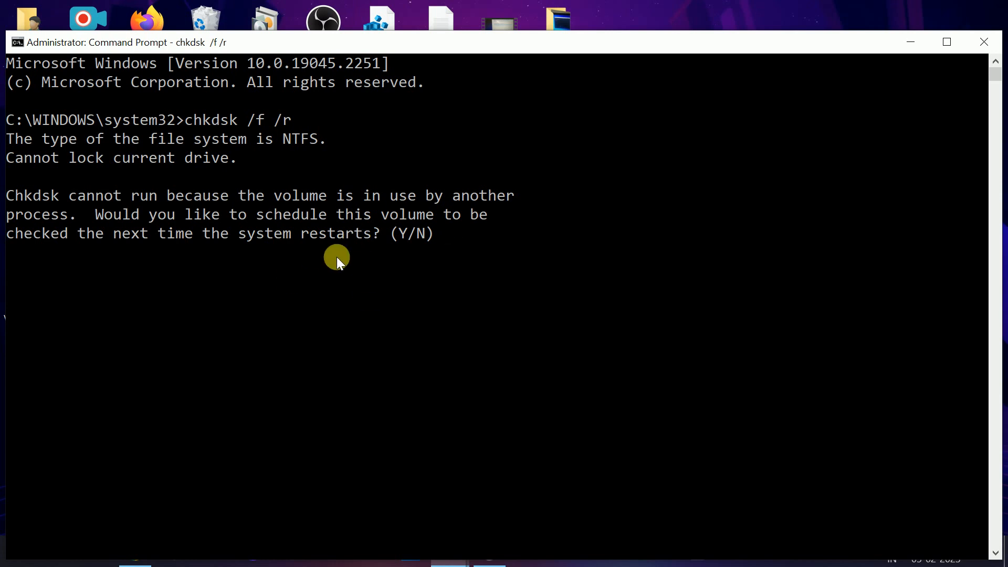
pyautogui.moveTo(184, 139)
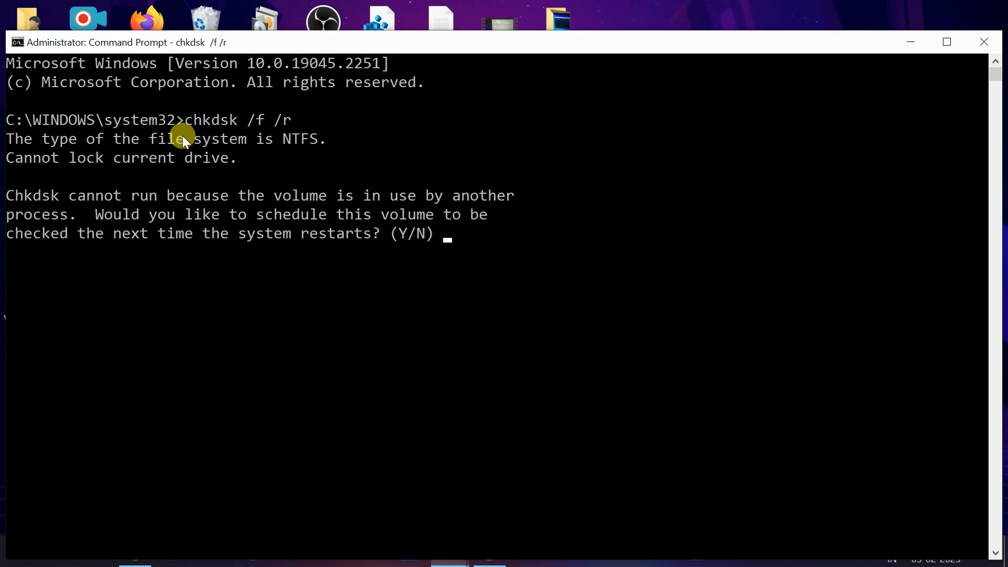